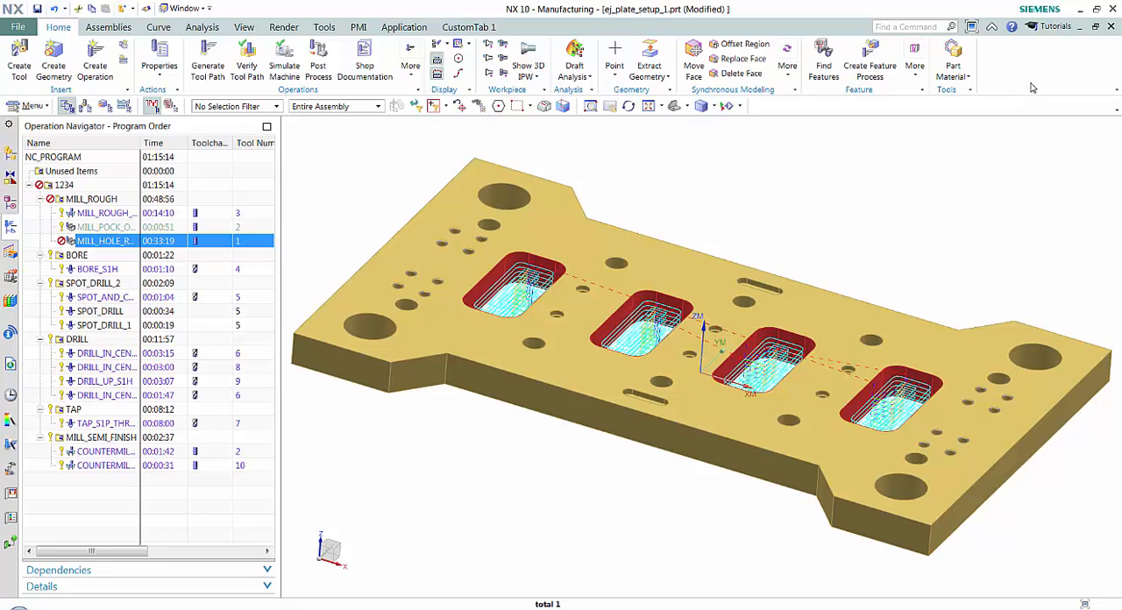
mouse_move(1013, 280)
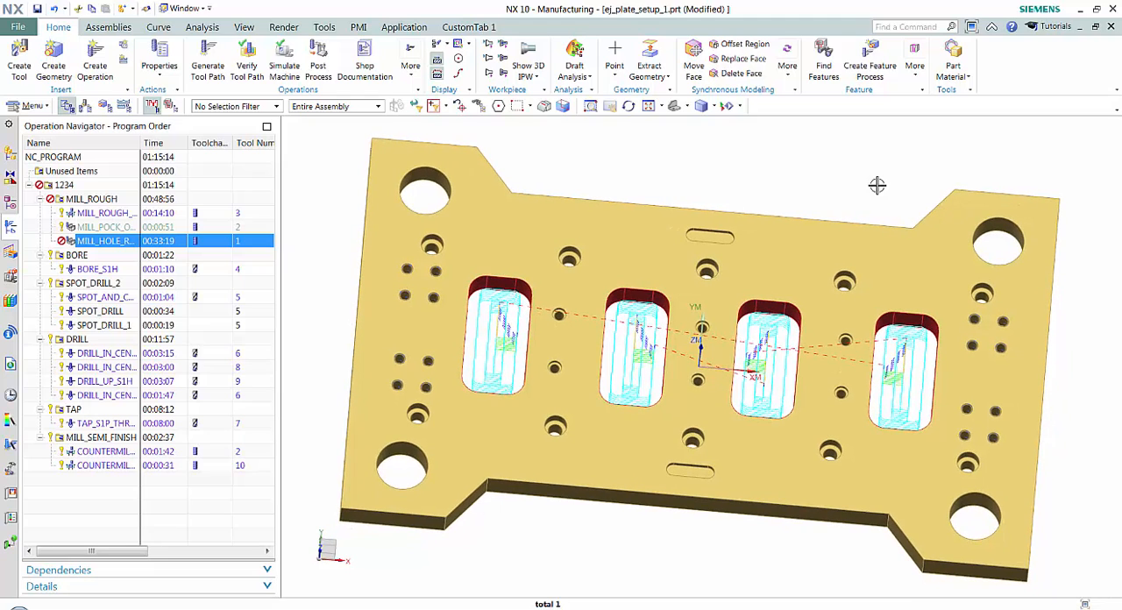
mouse_move(675, 105)
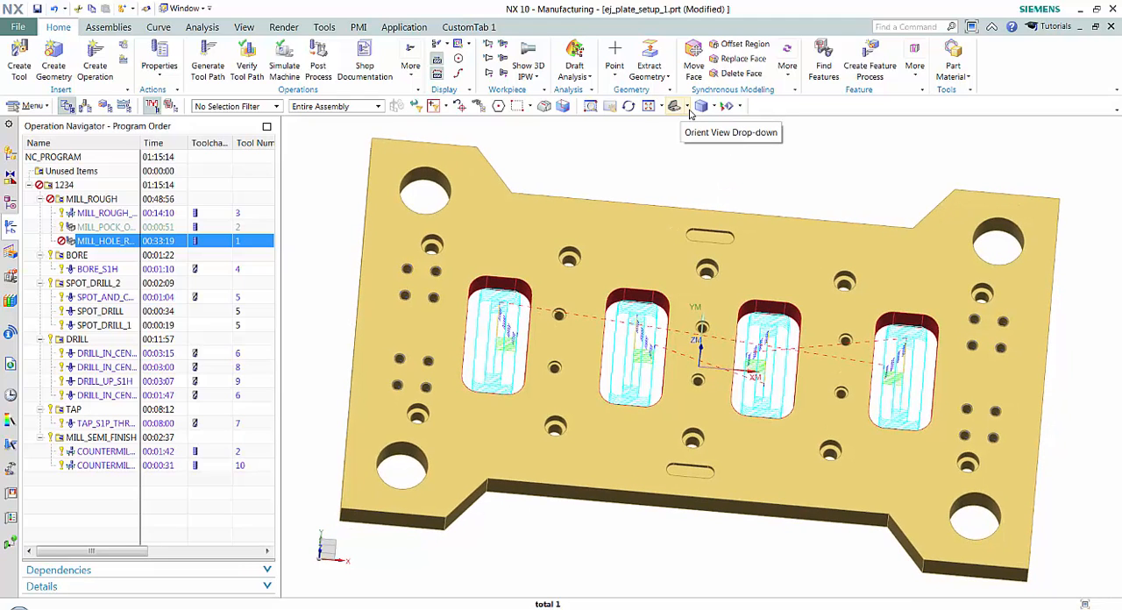
- Choose the Top orientation from the standard views list to look down on the plate
left_click(687, 105)
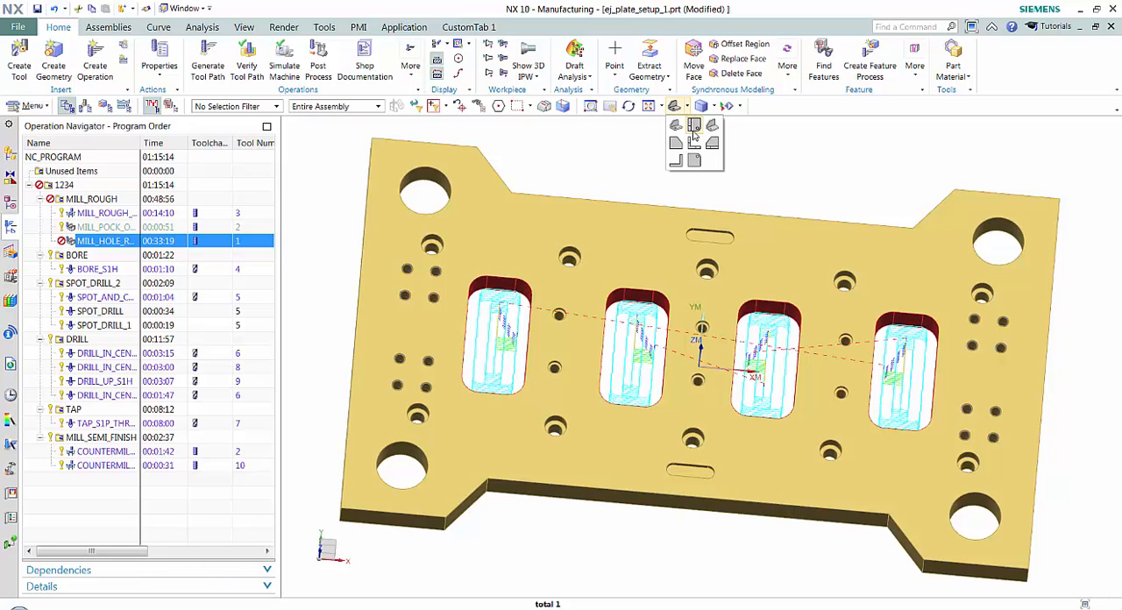
mouse_move(695, 137)
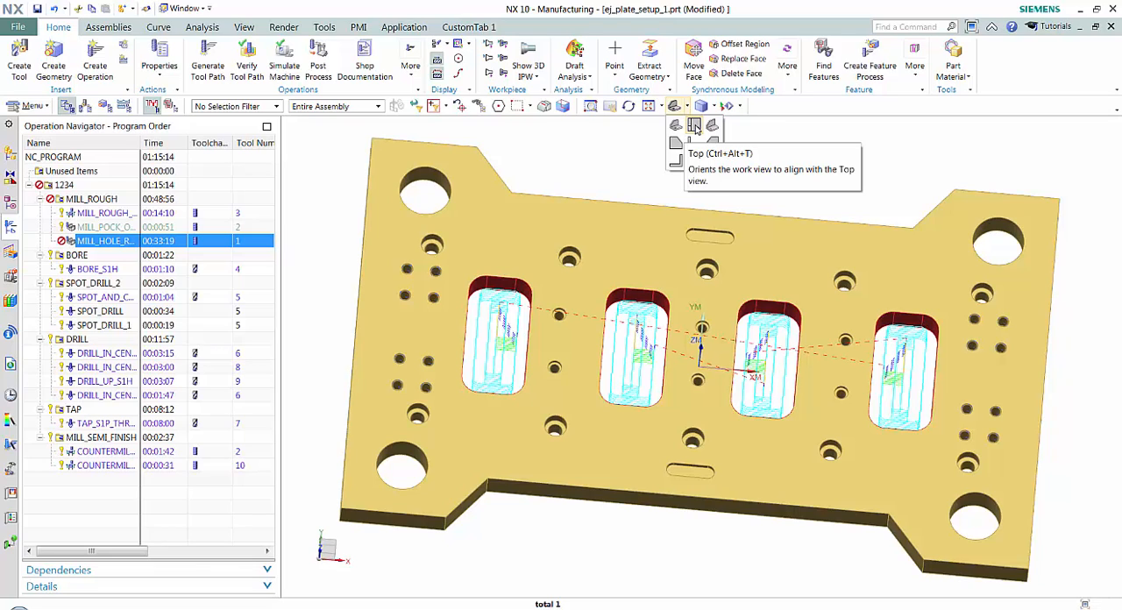
mouse_move(1033, 91)
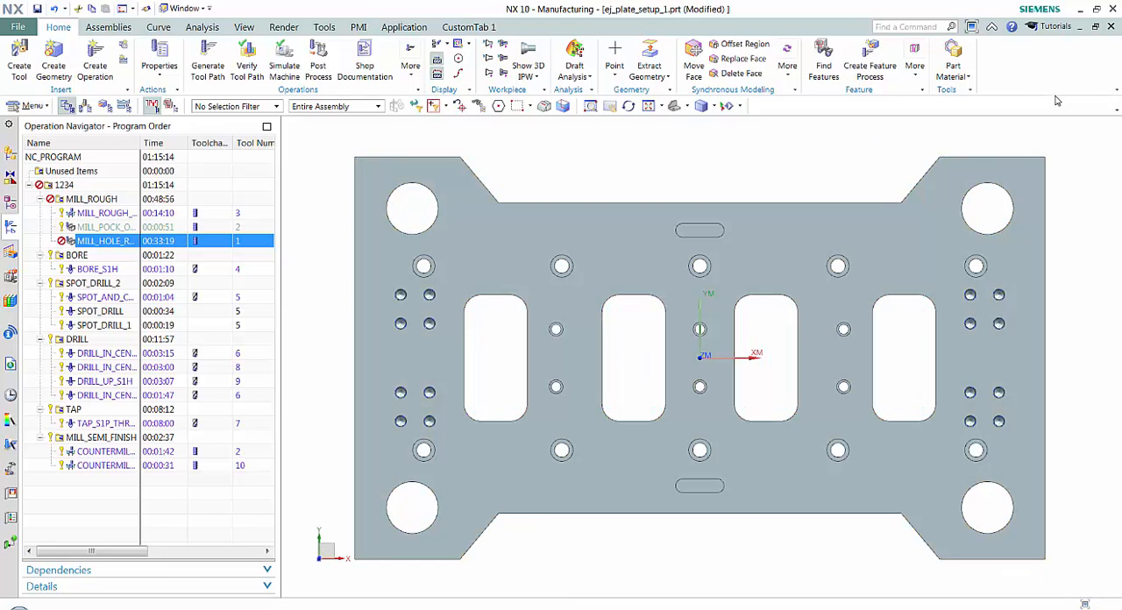
mouse_move(1049, 91)
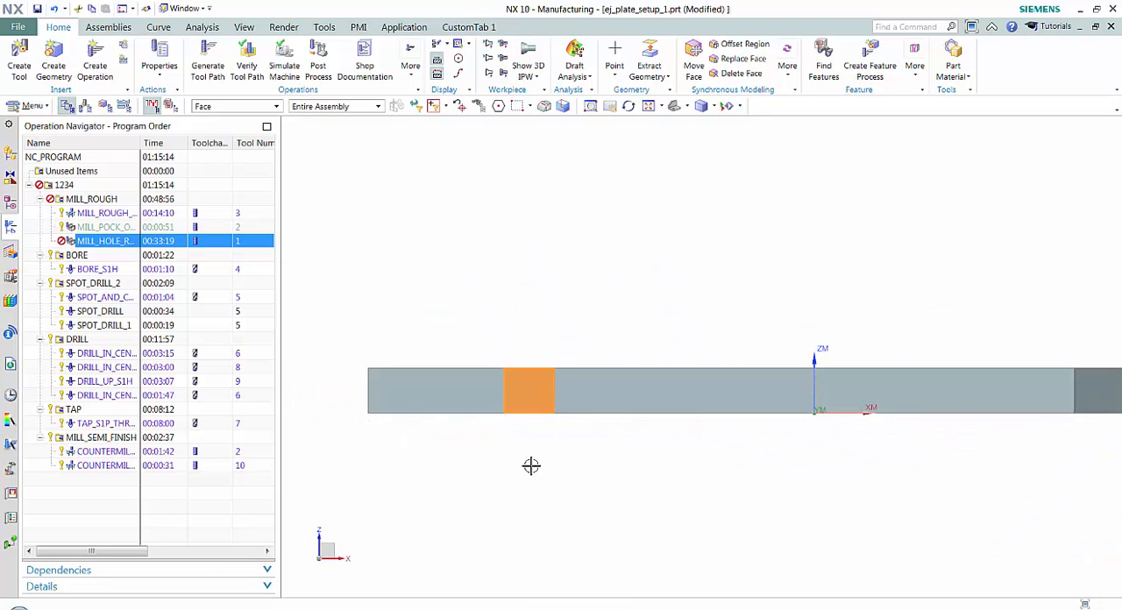
mouse_move(803, 223)
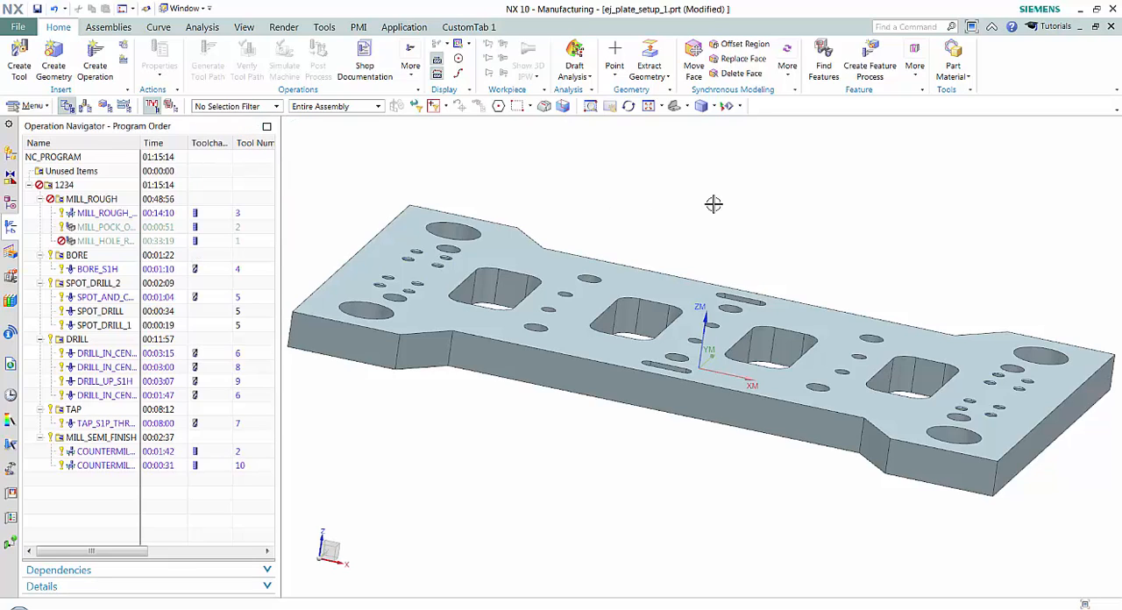
mouse_move(716, 193)
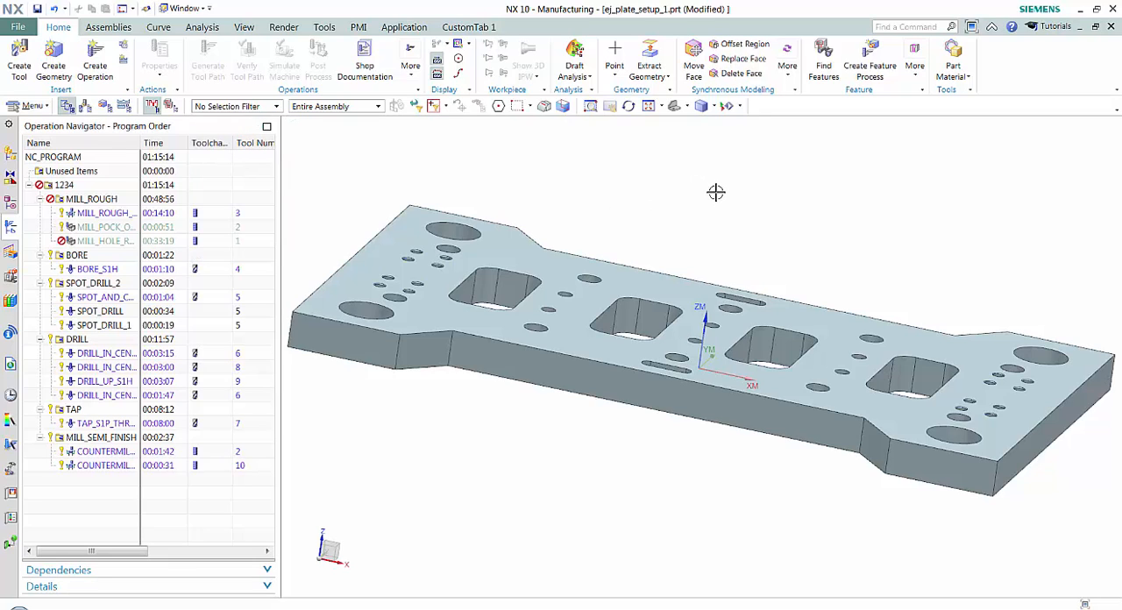
mouse_move(710, 187)
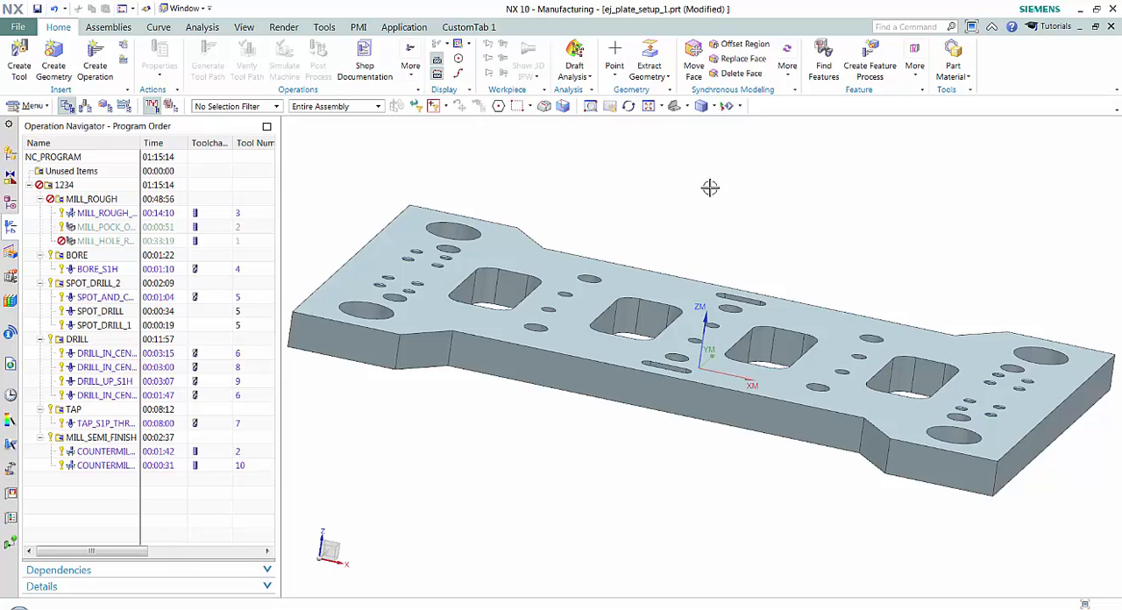
mouse_move(758, 203)
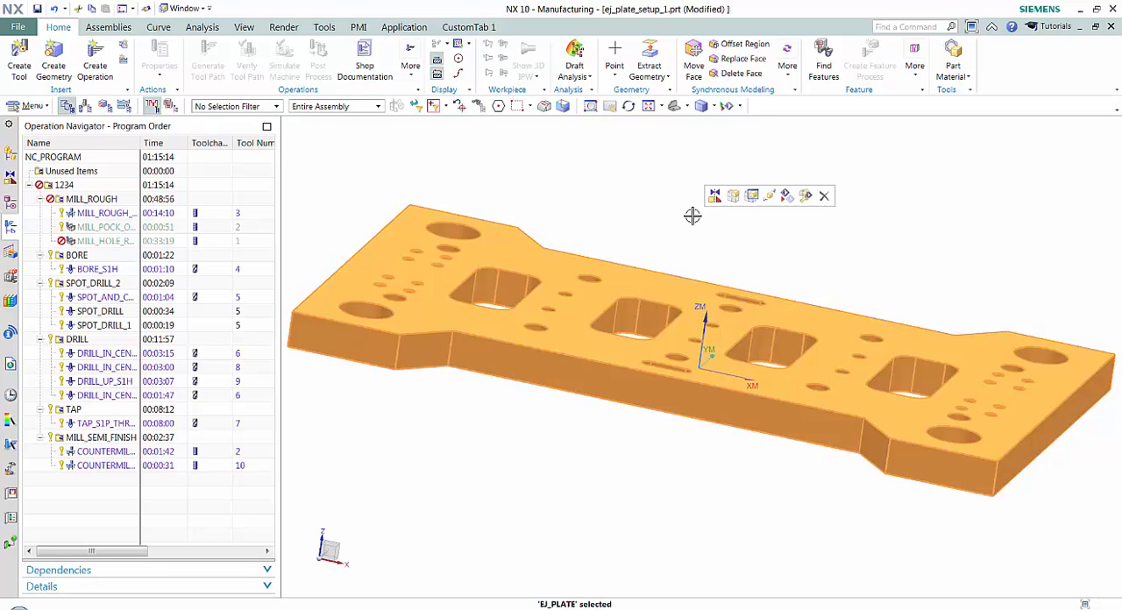
left_click(822, 196)
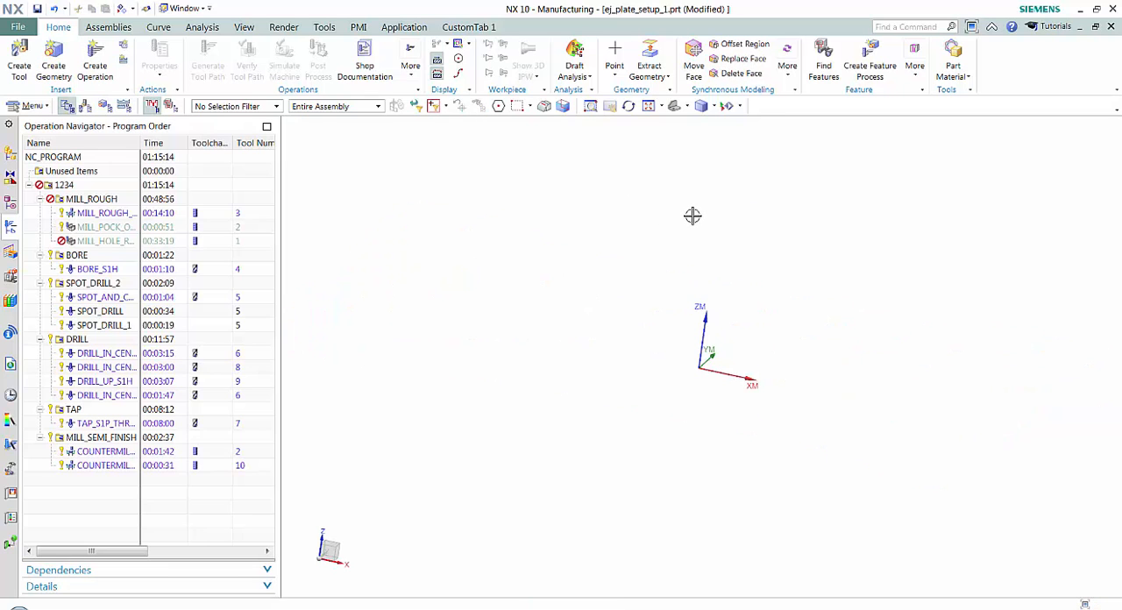
mouse_move(680, 214)
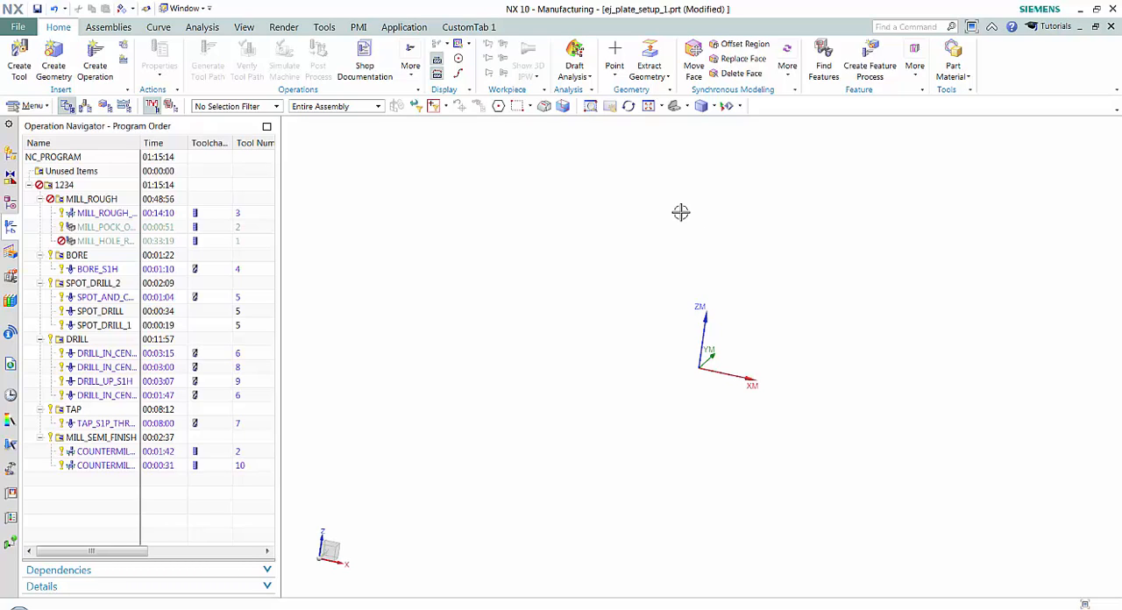
mouse_move(570, 231)
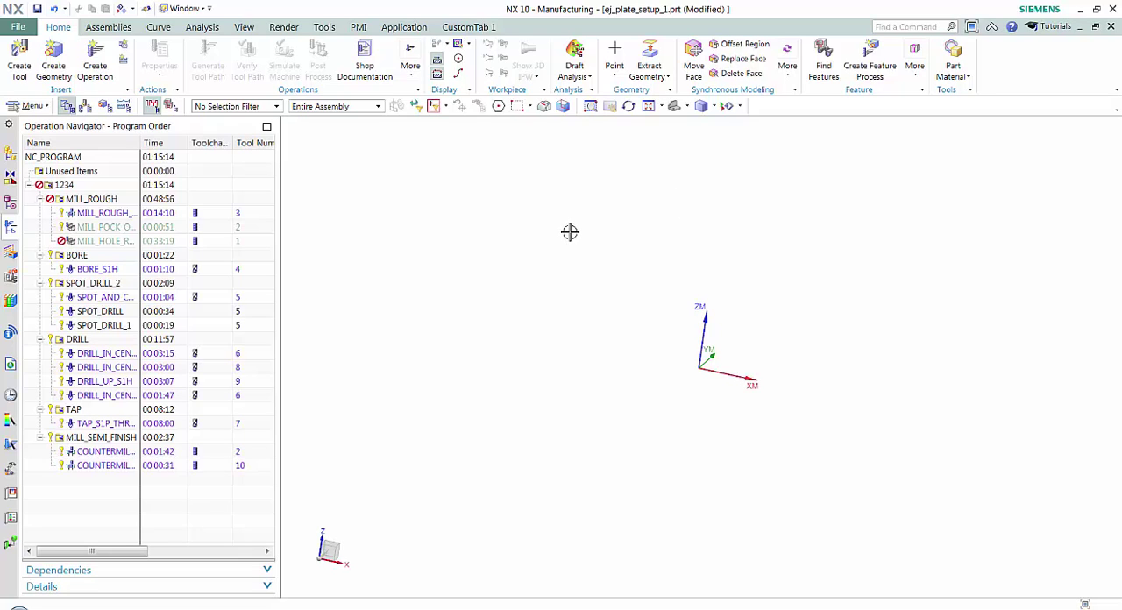
mouse_move(556, 230)
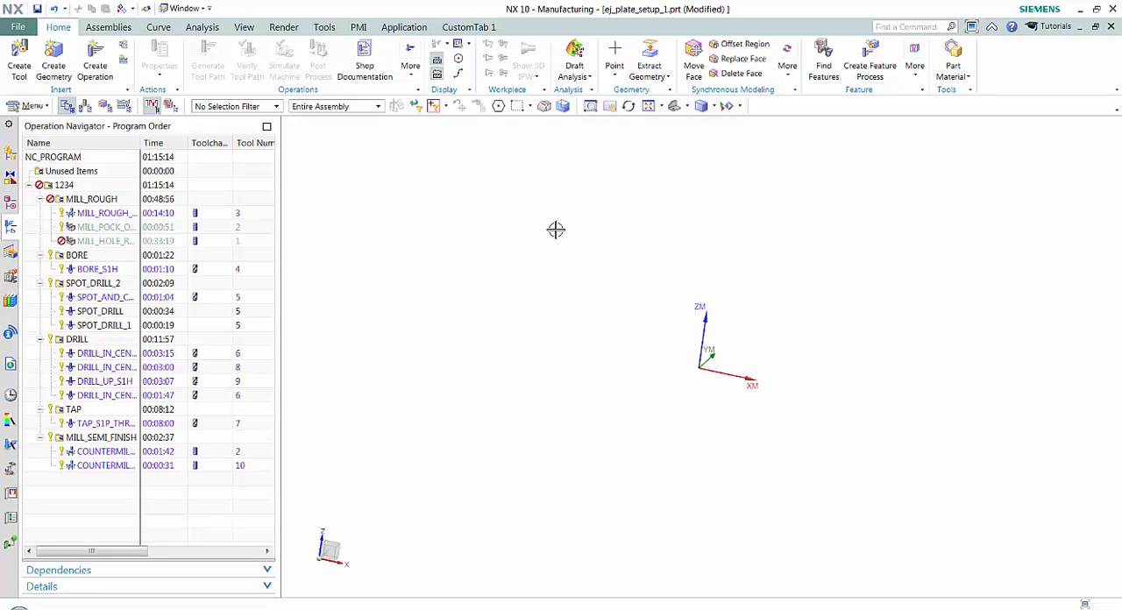
mouse_move(456, 186)
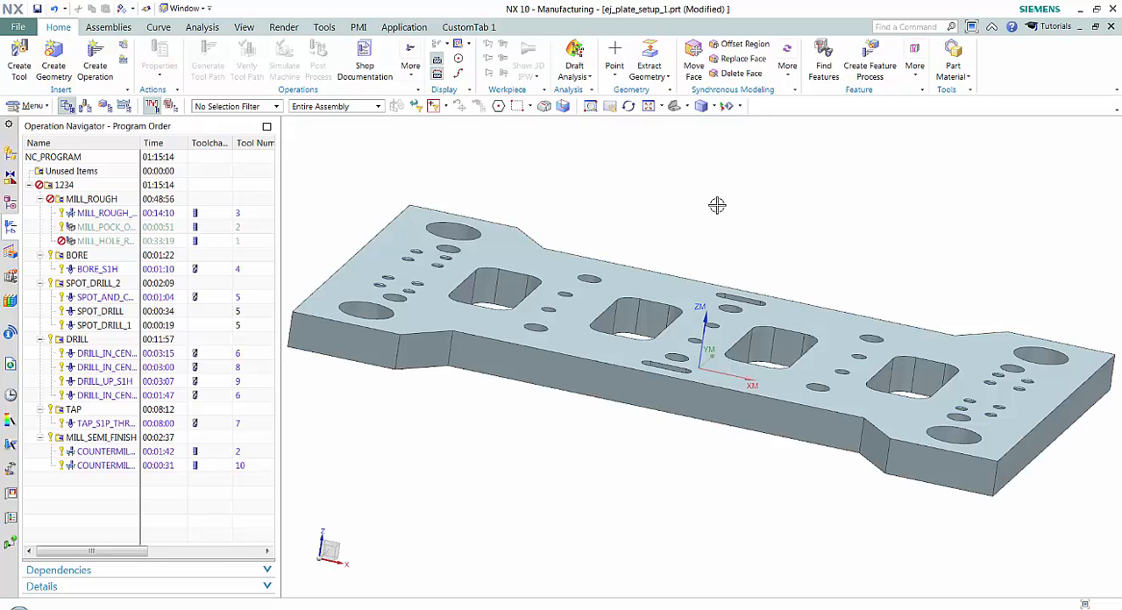
mouse_move(856, 267)
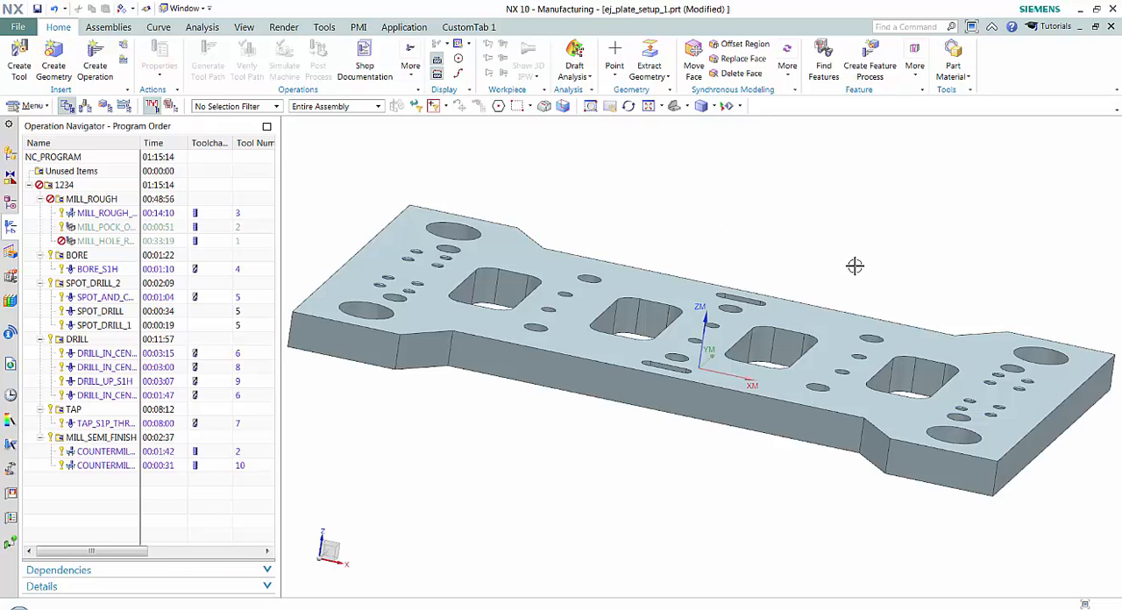
left_click(521, 248)
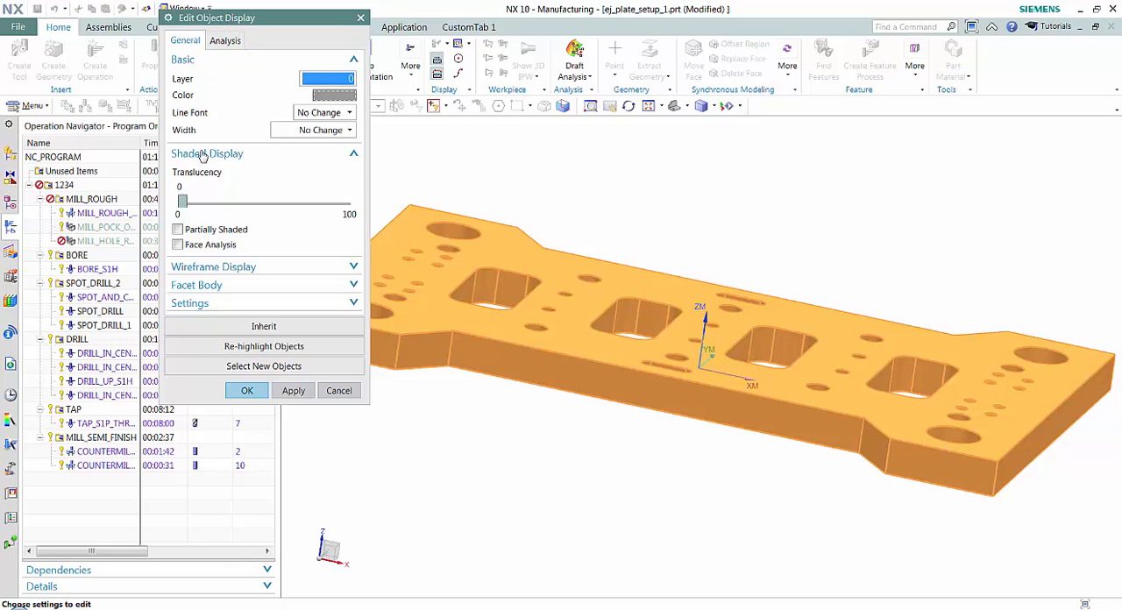
left_click_drag(182, 200, 252, 200)
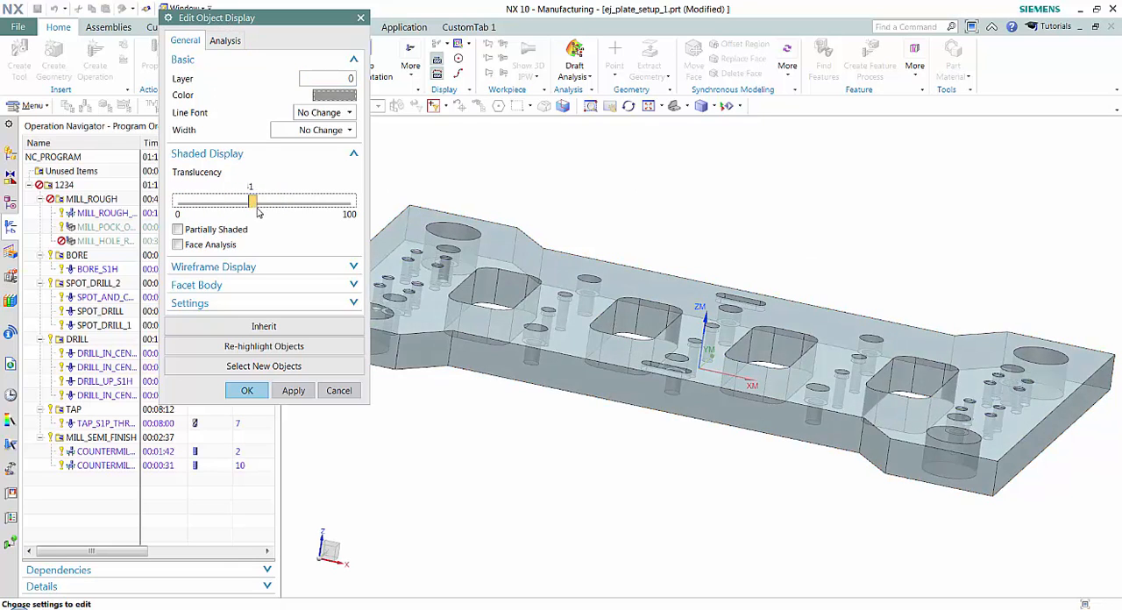
left_click_drag(252, 202, 179, 201)
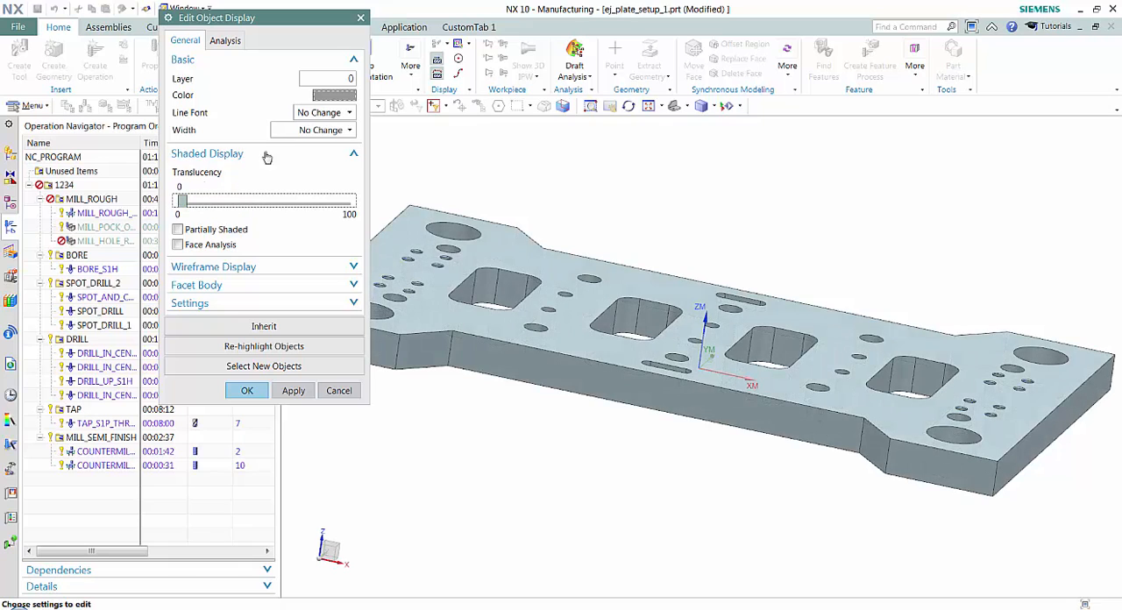
left_click(332, 95)
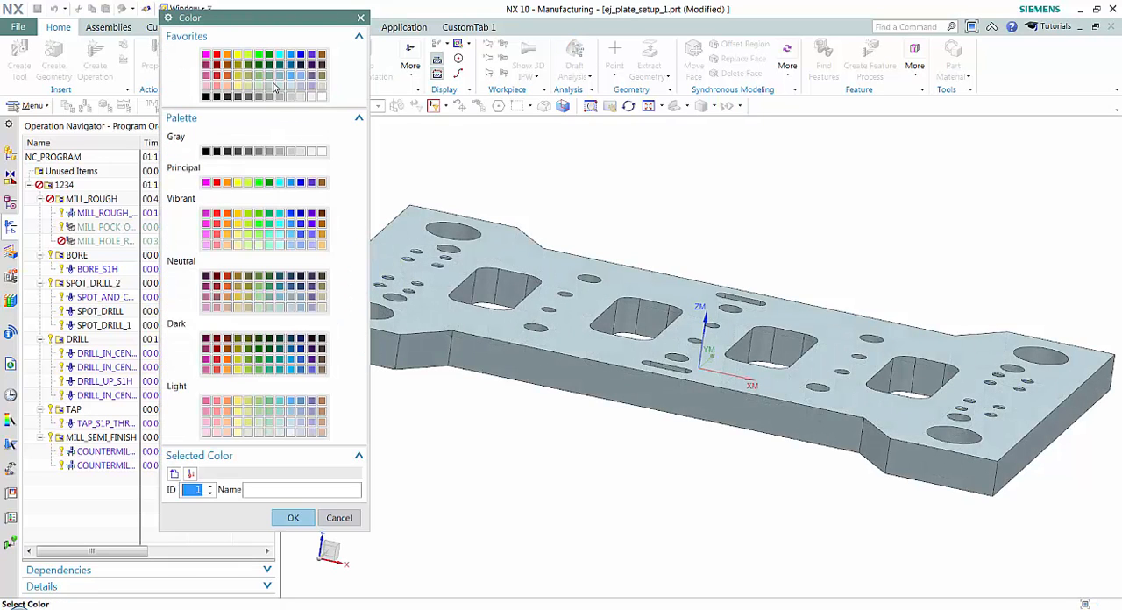
left_click(293, 517)
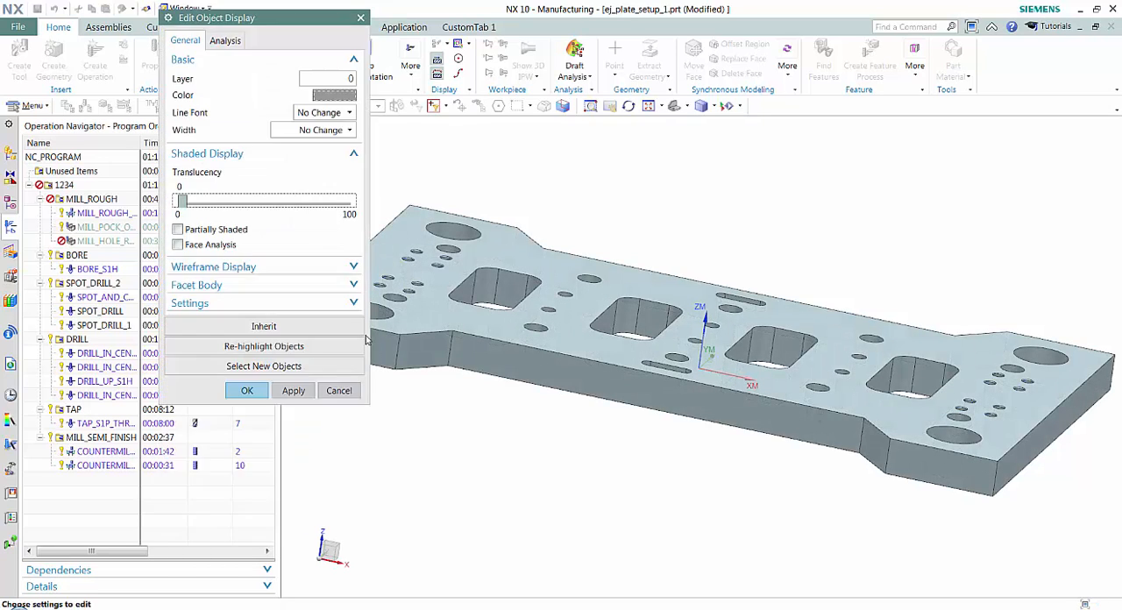
left_click(245, 389)
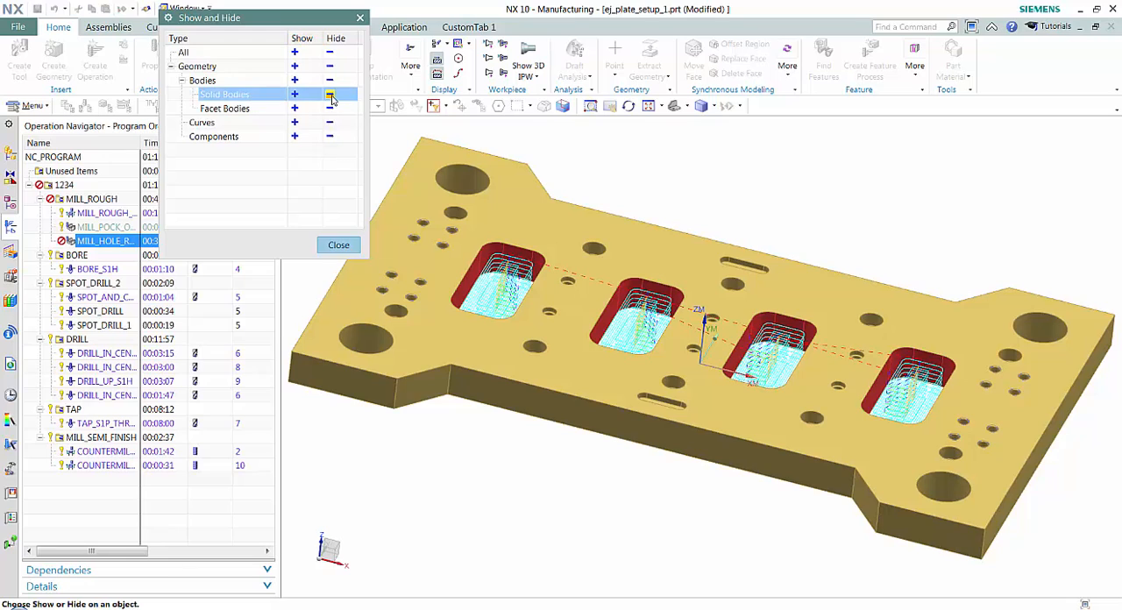
mouse_move(295, 95)
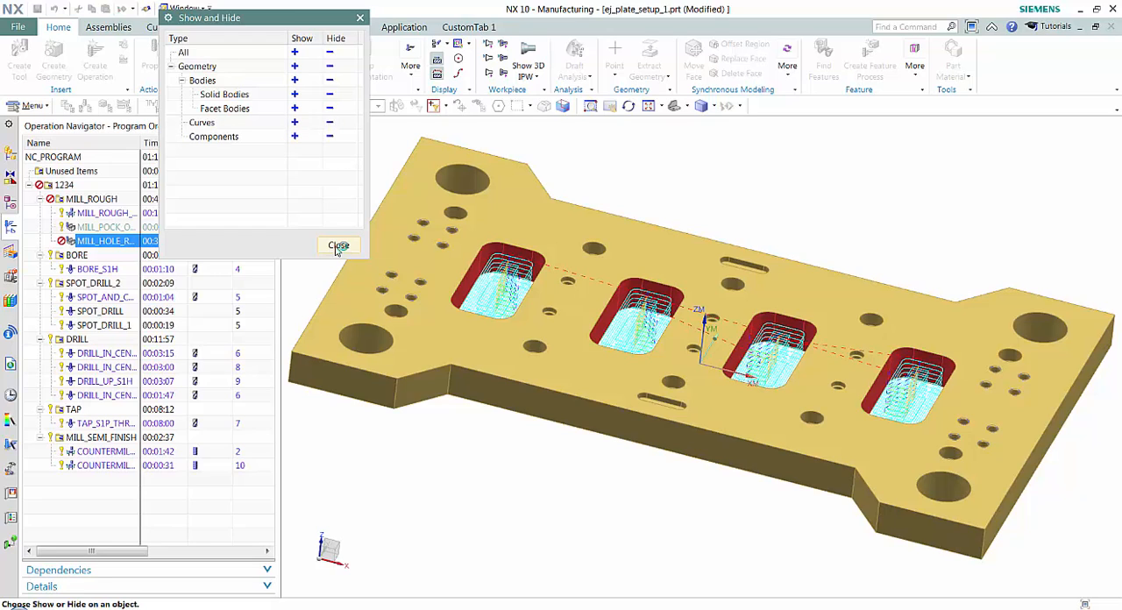
- Close the Show and Hide visibility settings, leaving the plate and toolpaths displayed
left_click(338, 246)
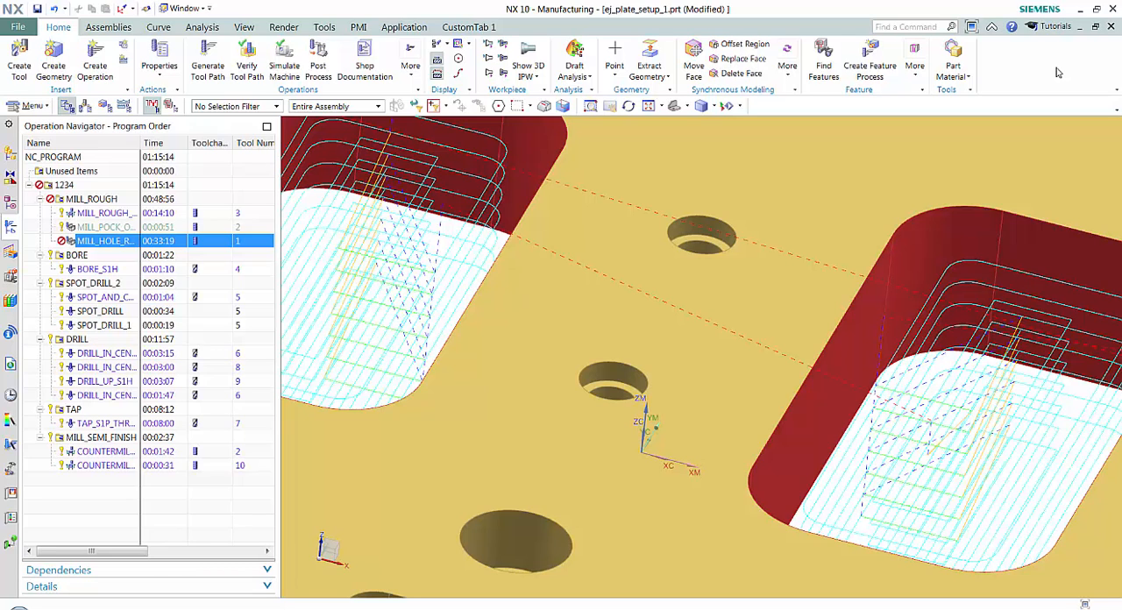
mouse_move(1059, 74)
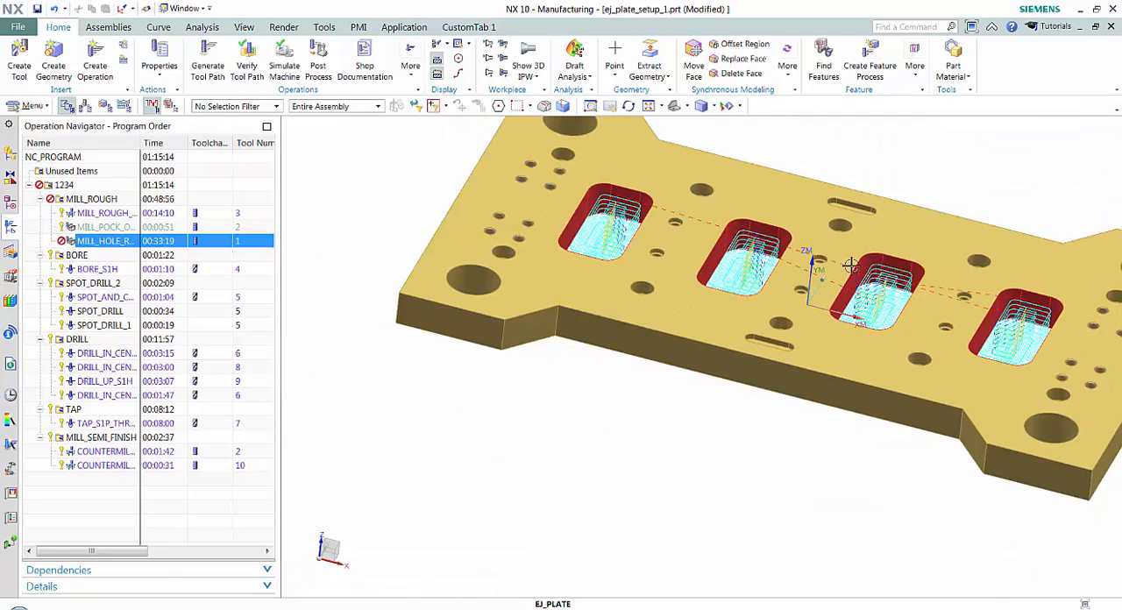
left_click_drag(851, 267, 754, 499)
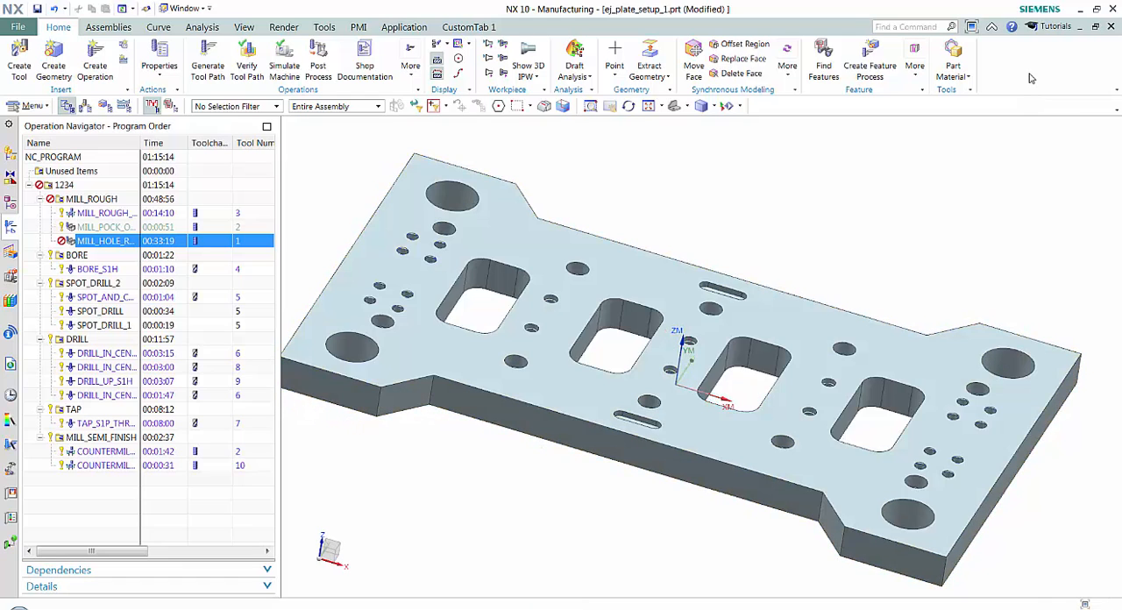
mouse_move(1055, 235)
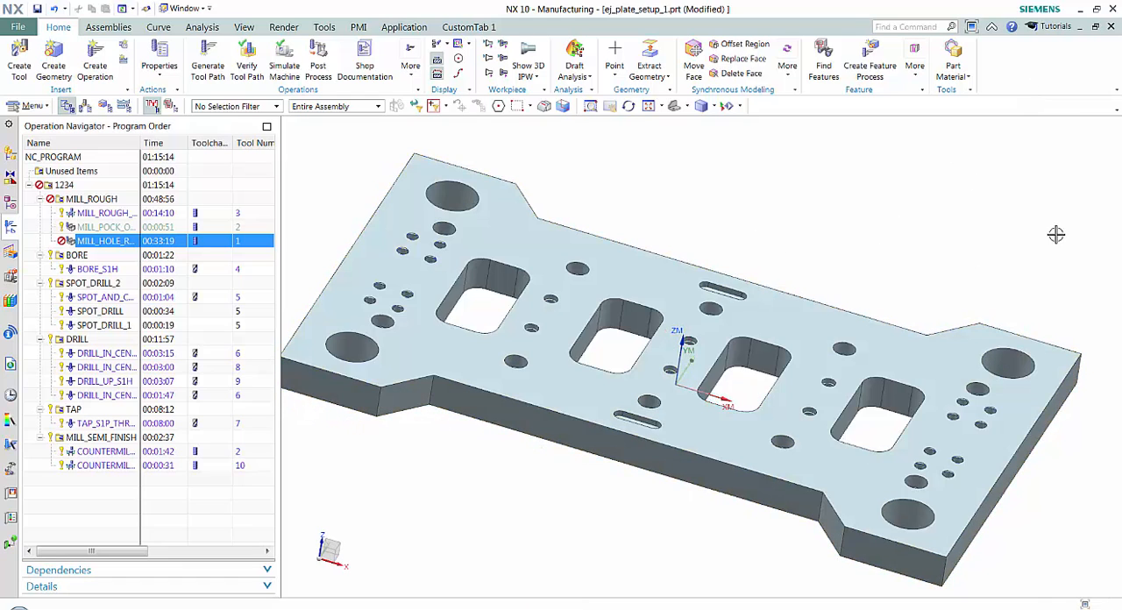
mouse_move(954, 179)
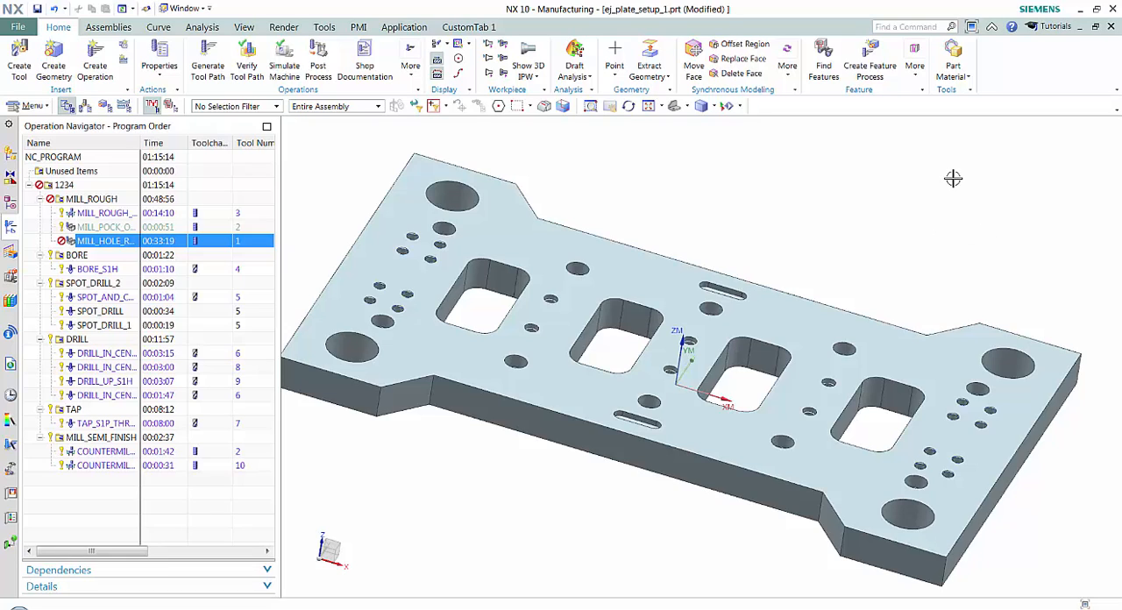
mouse_move(1031, 84)
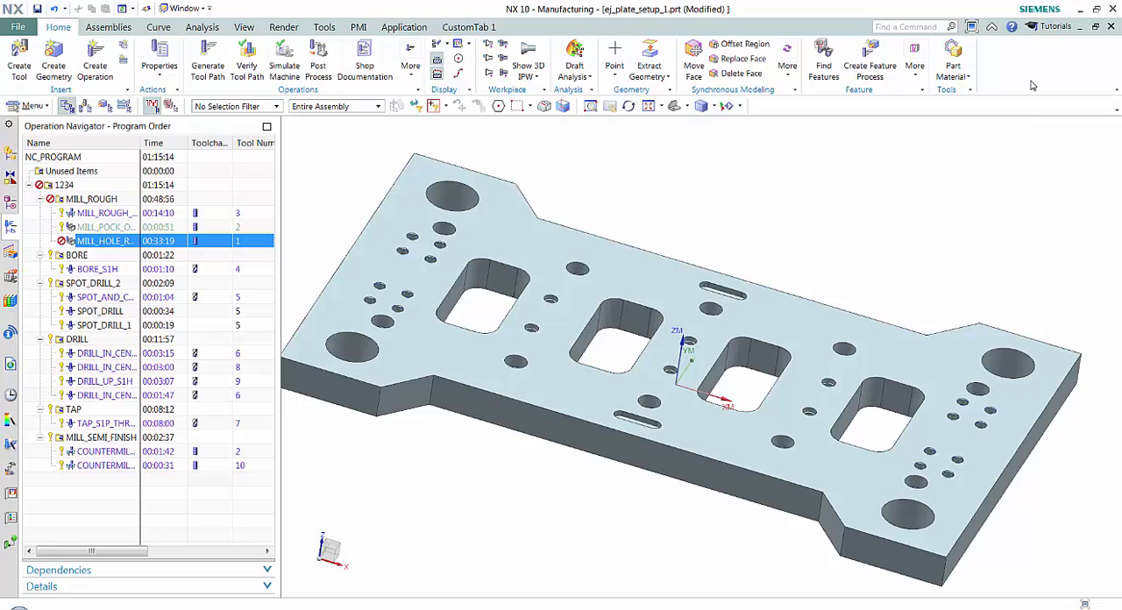
mouse_move(38, 109)
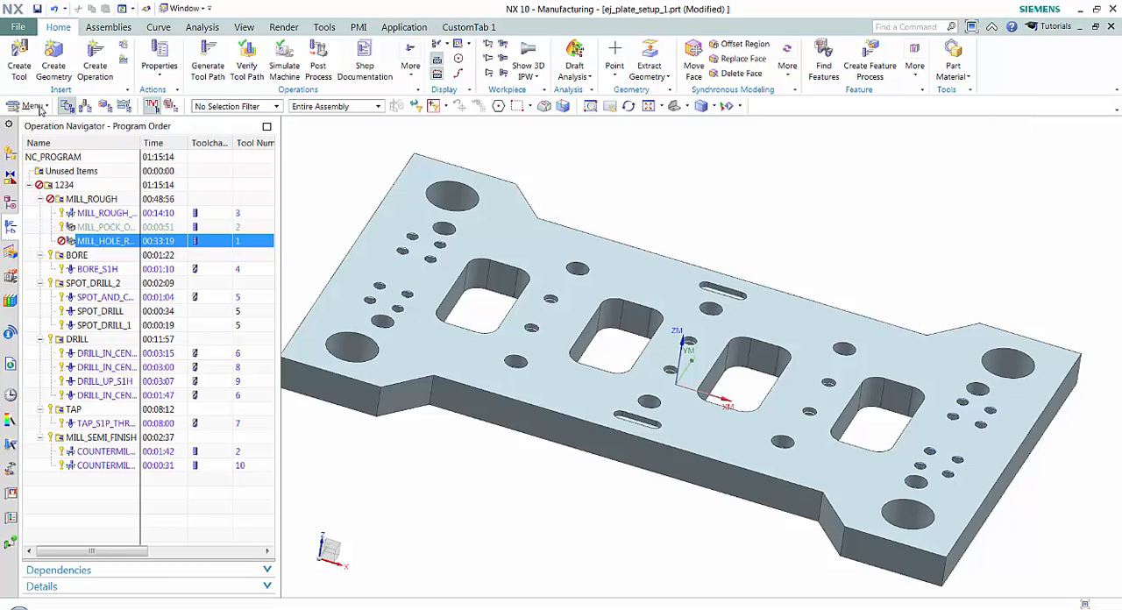
- List all shortcut keys via Menu > Information > Custom Menu Bar > Shortcut Keys
left_click(32, 105)
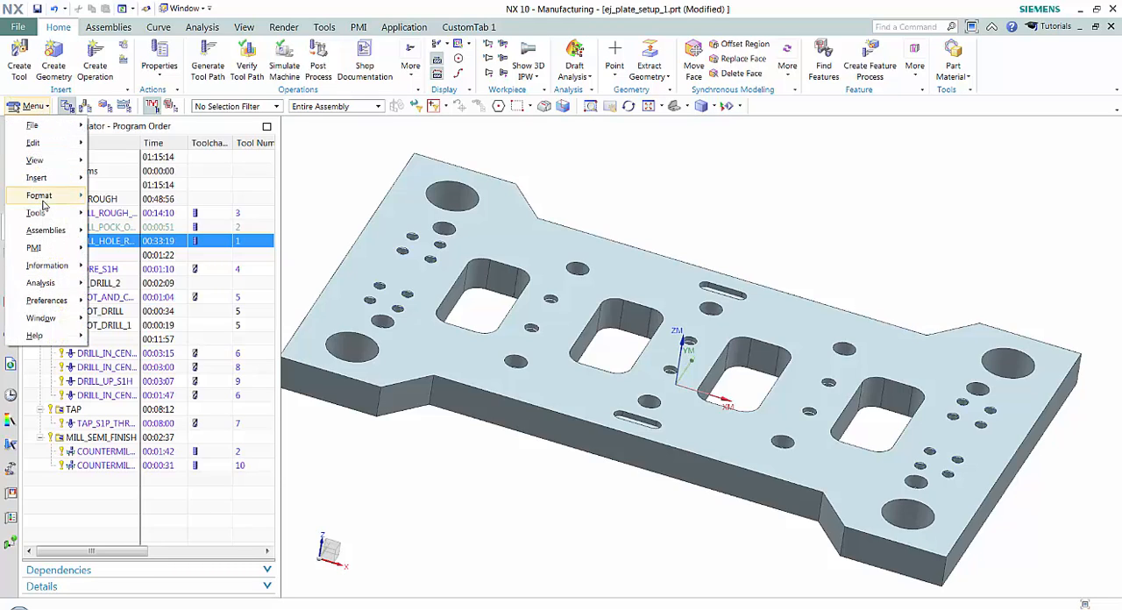
left_click(46, 267)
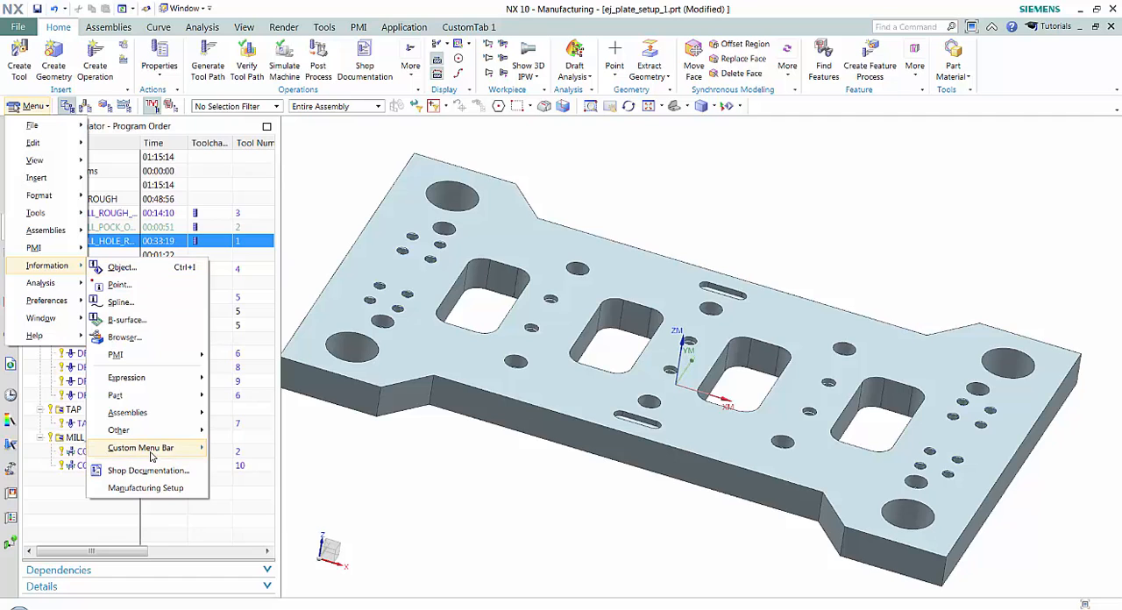
left_click(140, 449)
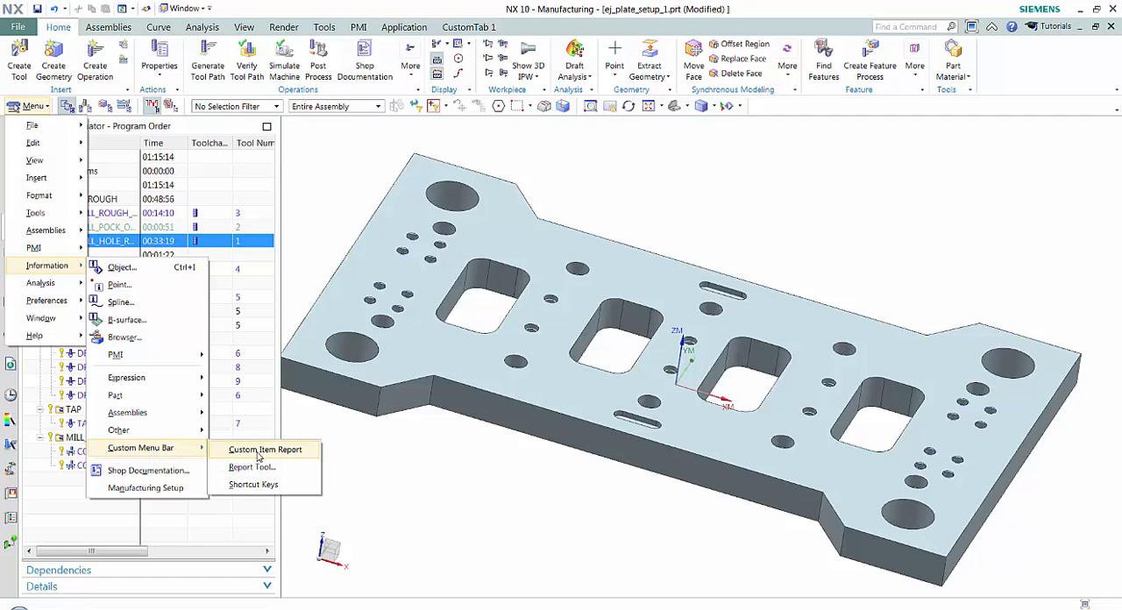
left_click(252, 484)
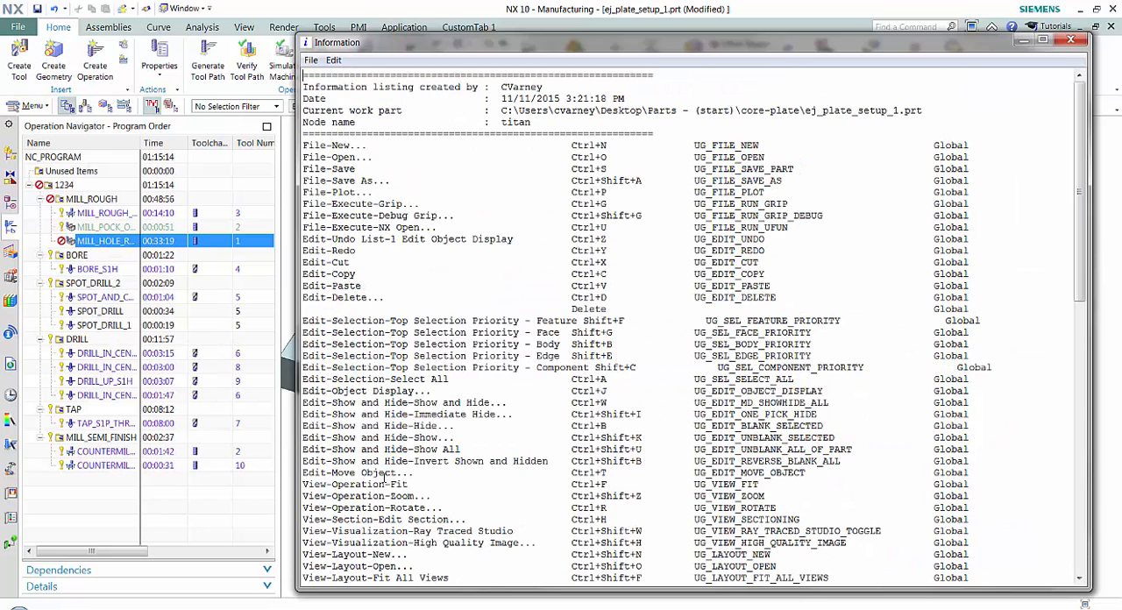
- Scroll through the shortcut key listing to its end, then close the Information window
scroll("down", 3)
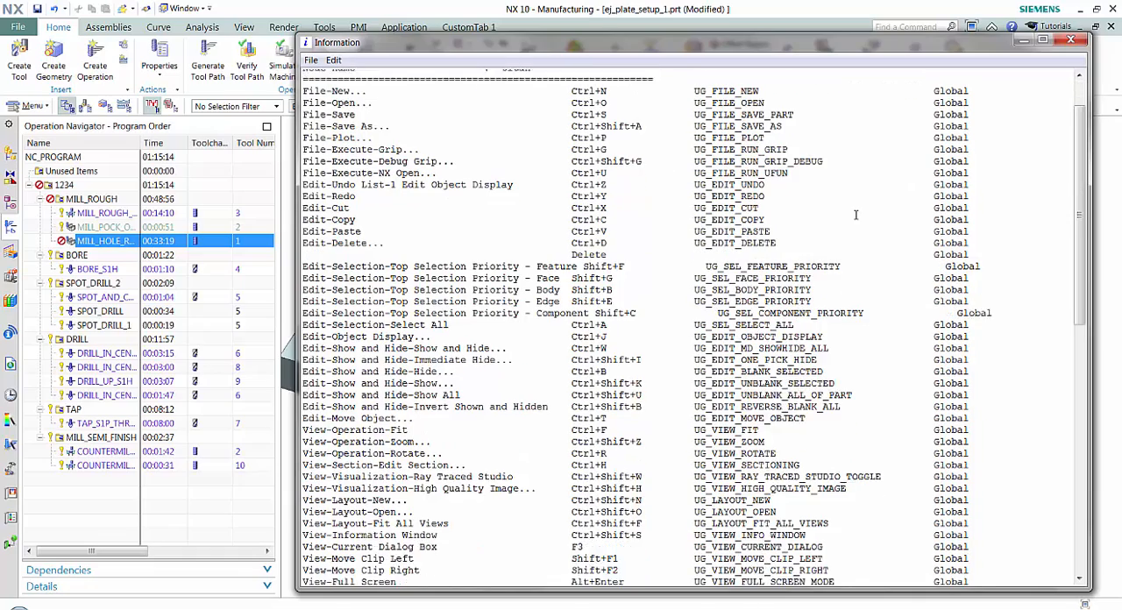
scroll("down", 3)
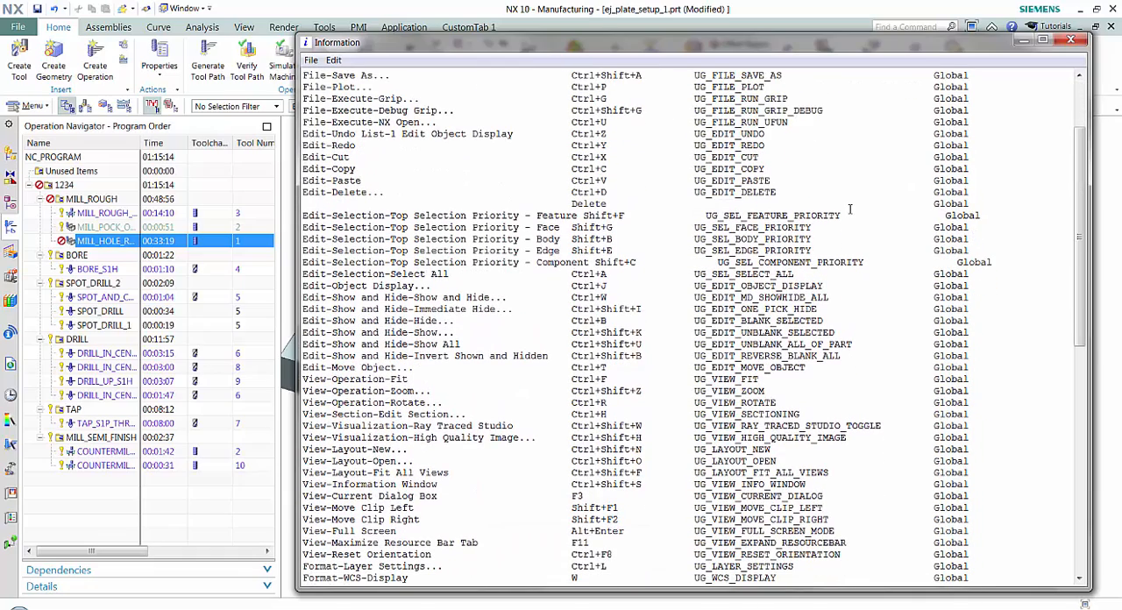
scroll("up", 3)
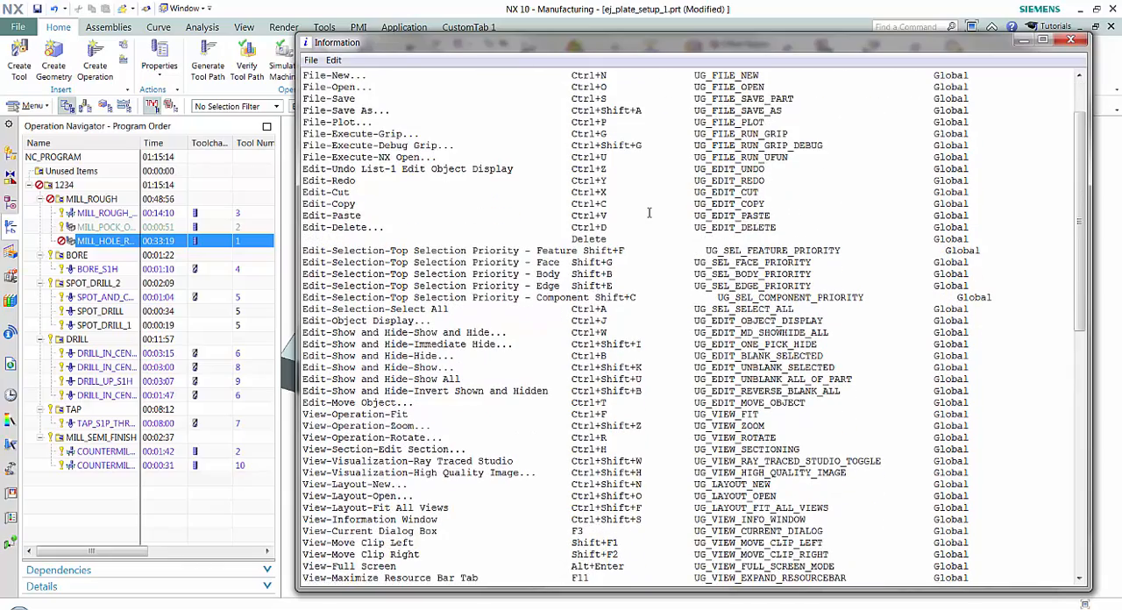
scroll("down", 3)
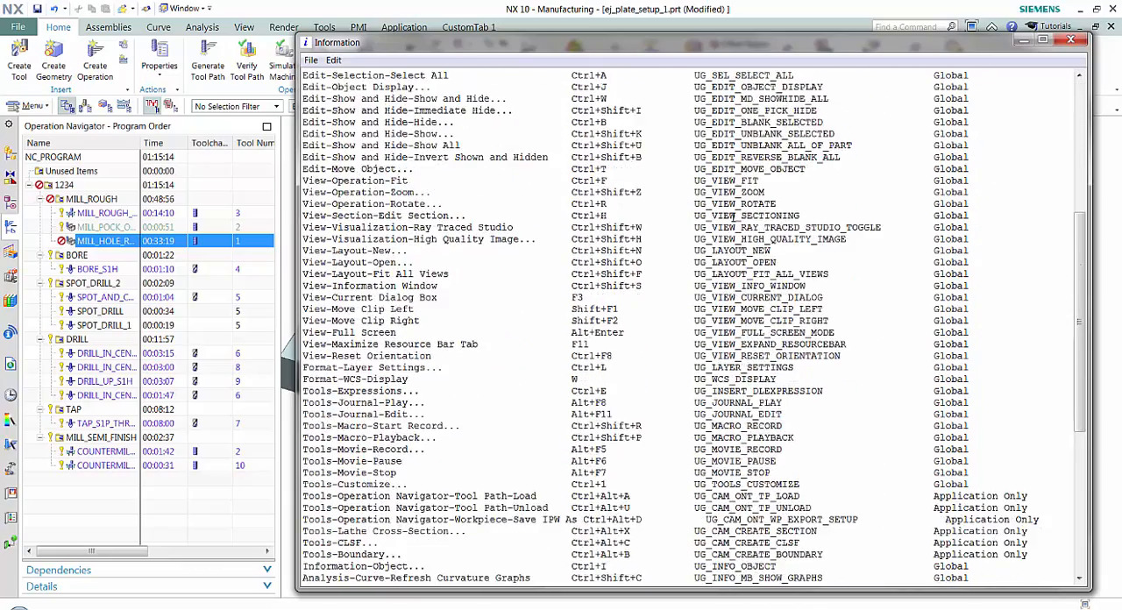
scroll("down", 3)
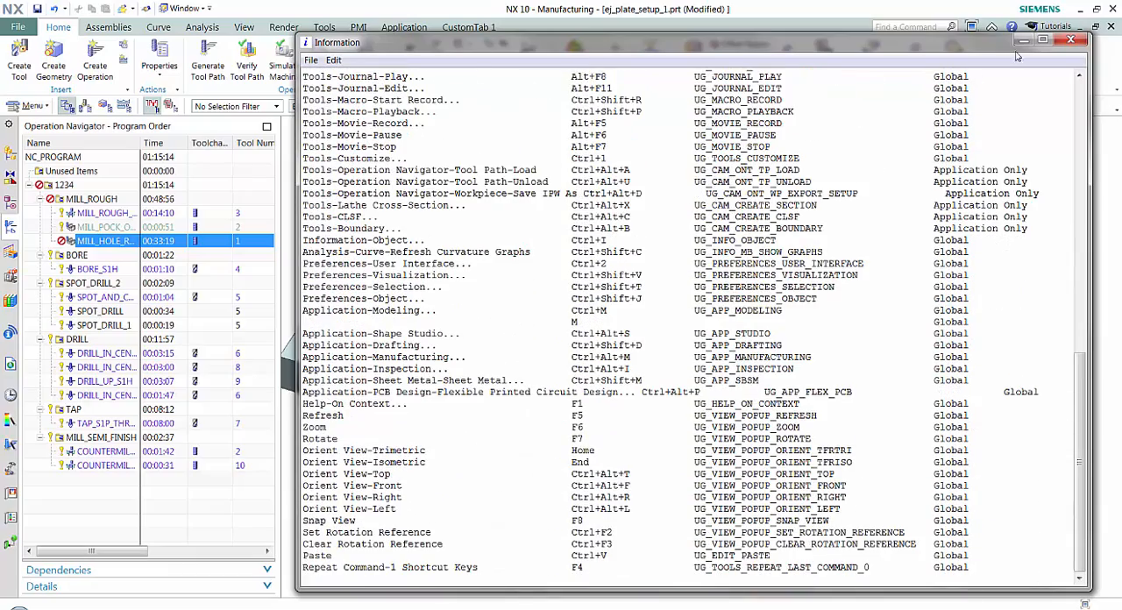
left_click(1070, 42)
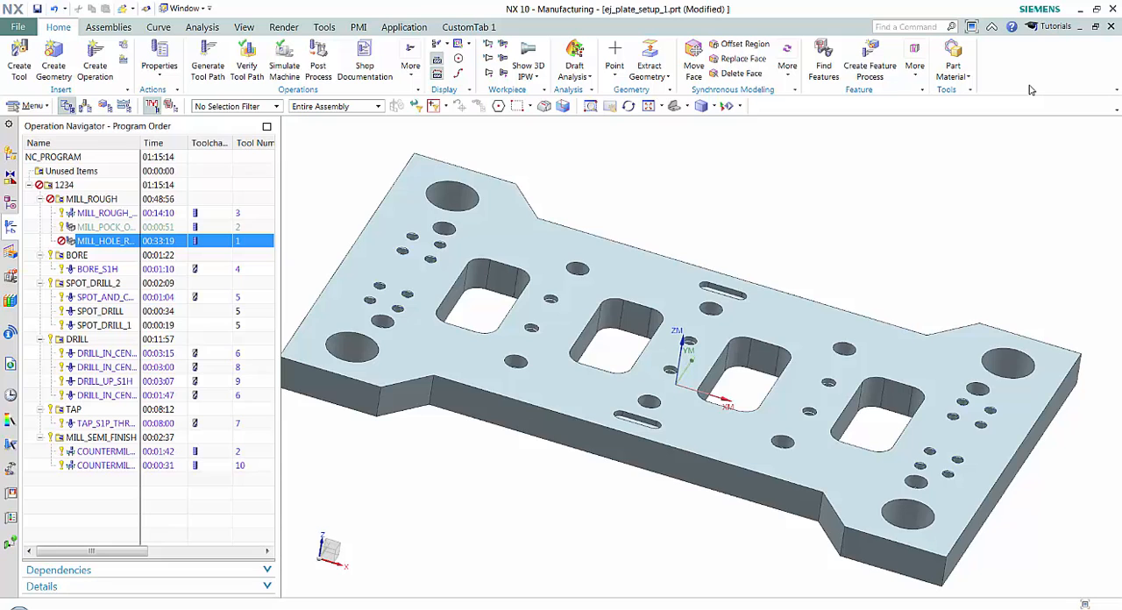
- Reach the Keyboard shortcut settings through the ribbon's Customize dialog
left_click_drag(675, 368, 701, 360)
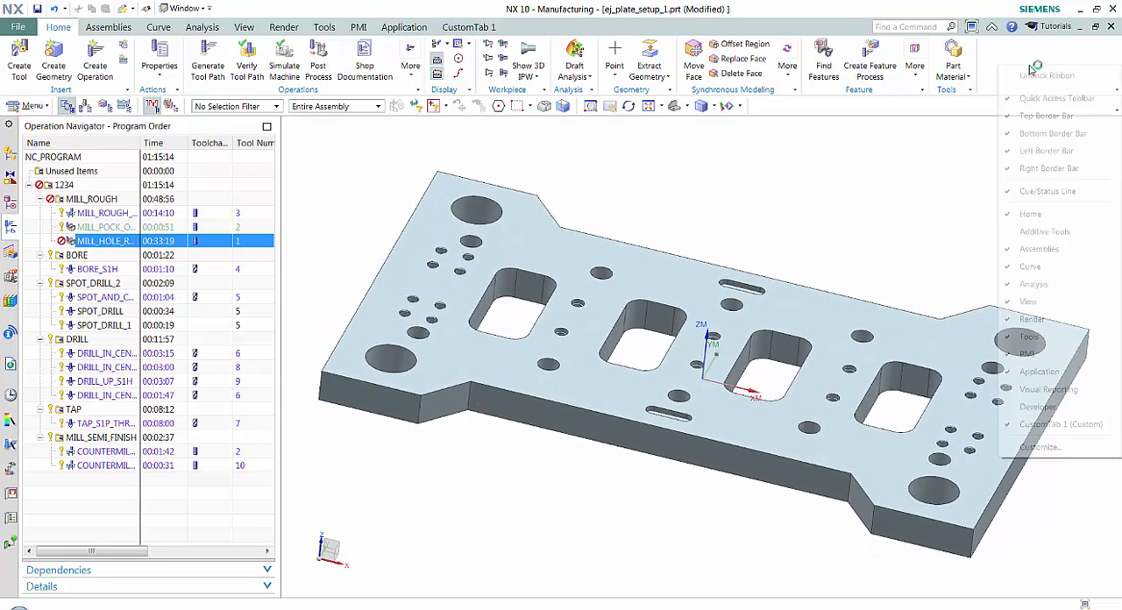
left_click(1040, 448)
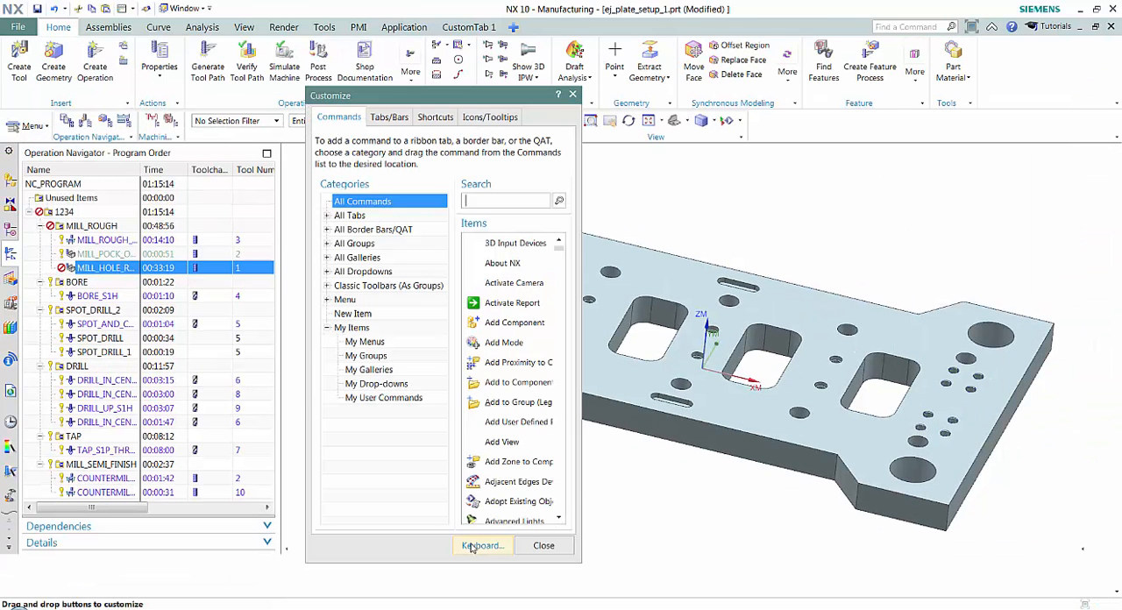
left_click(482, 546)
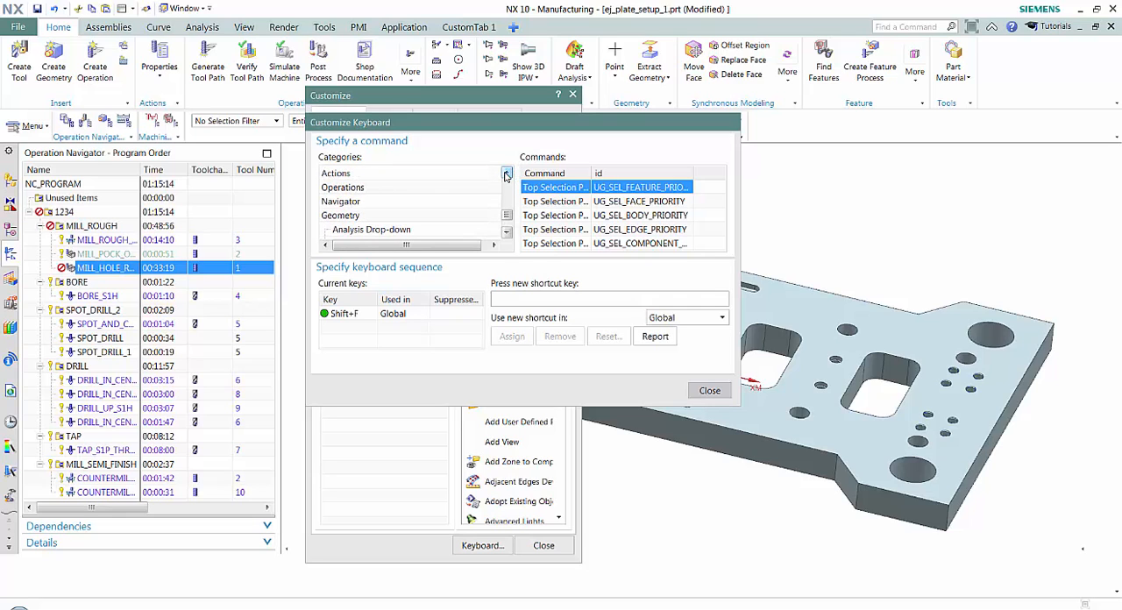
- Assign G as the global shortcut for Operations > Generate and close the keyboard settings
left_click(342, 186)
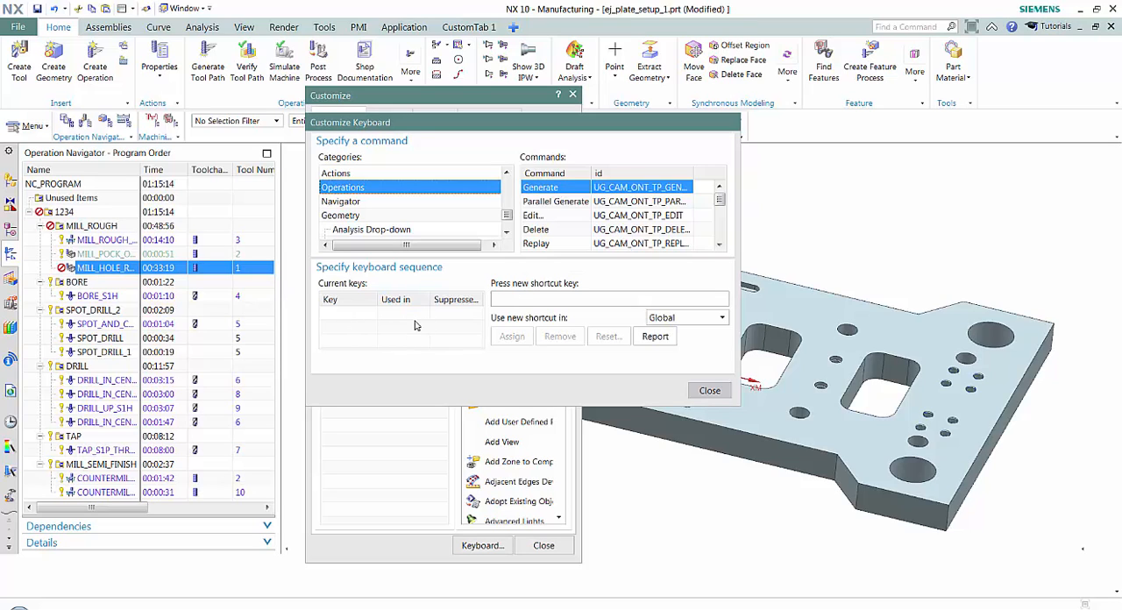
left_click(609, 298)
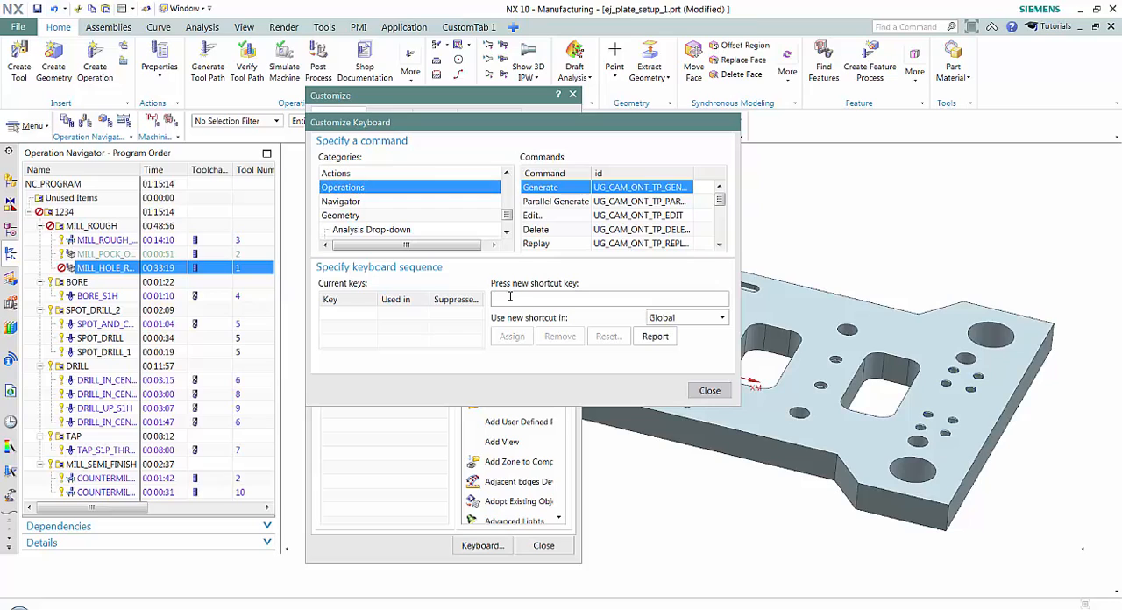
type("G")
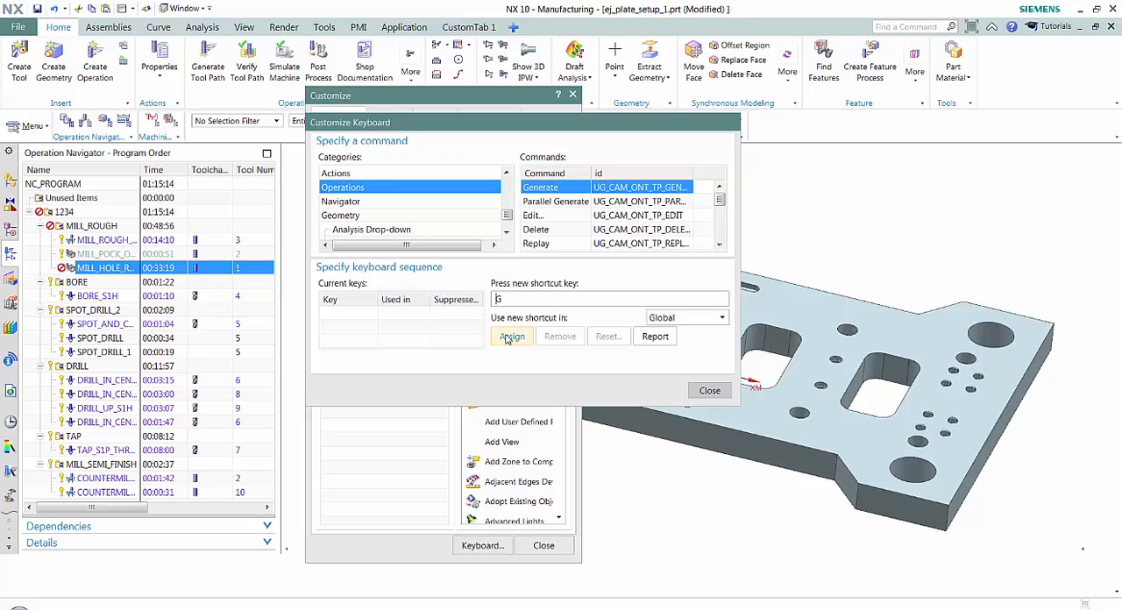
left_click(512, 337)
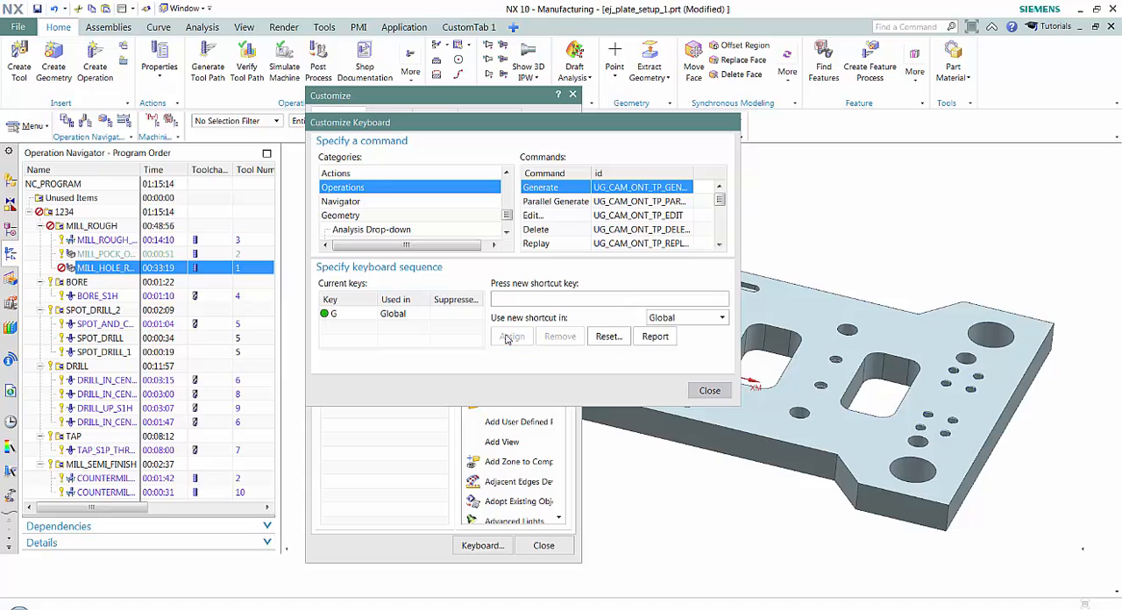
left_click(708, 389)
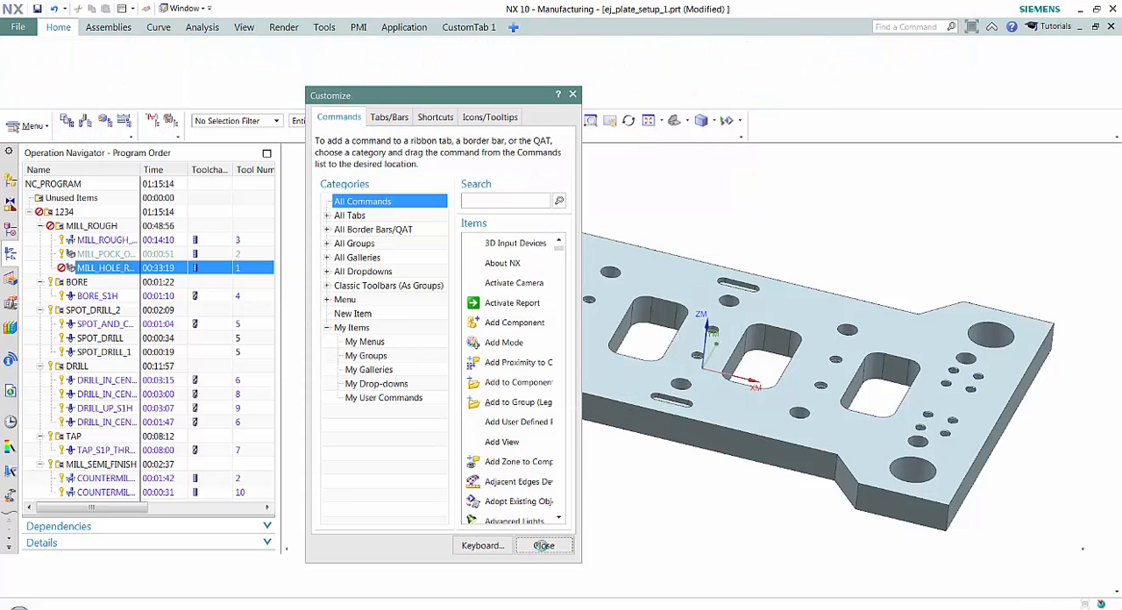
- Close Customize and run Generate on the selected hole-milling operation with the new G shortcut
left_click(543, 546)
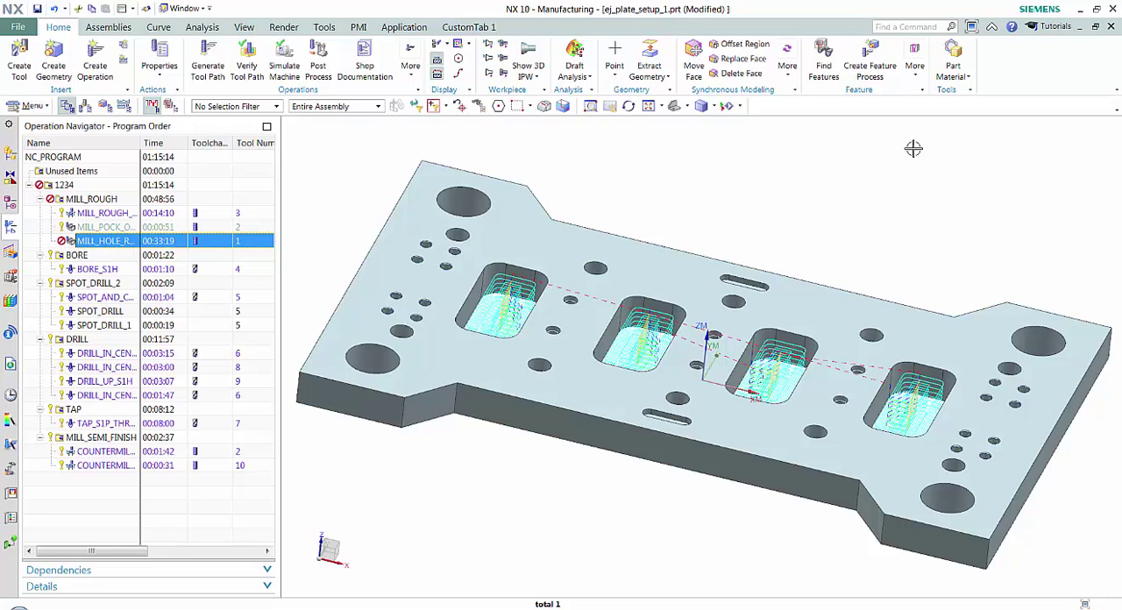
mouse_move(1045, 70)
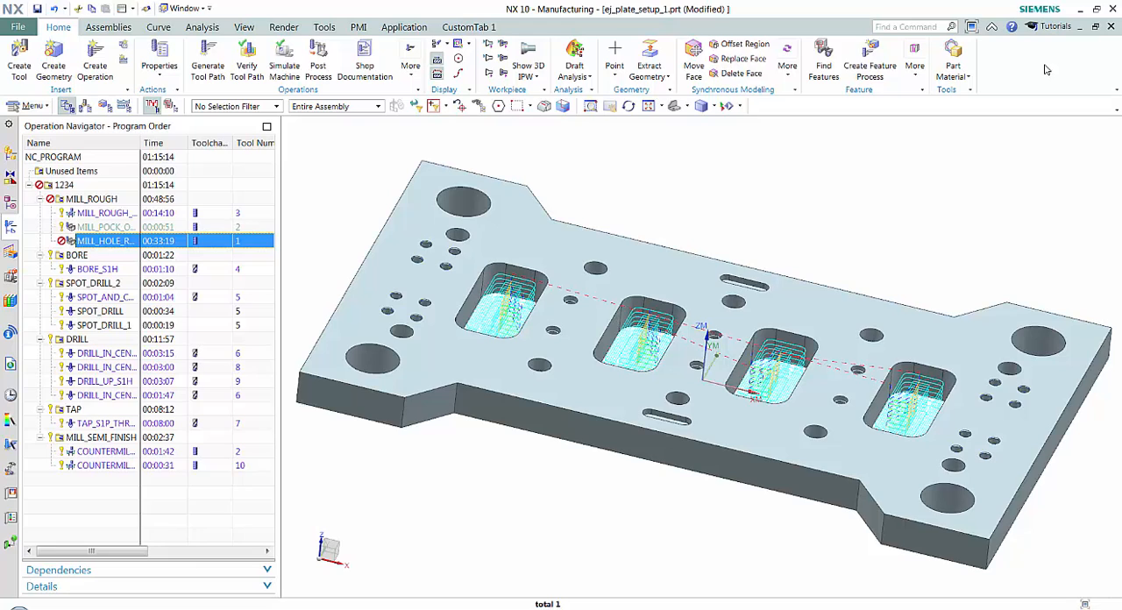
left_click(207, 49)
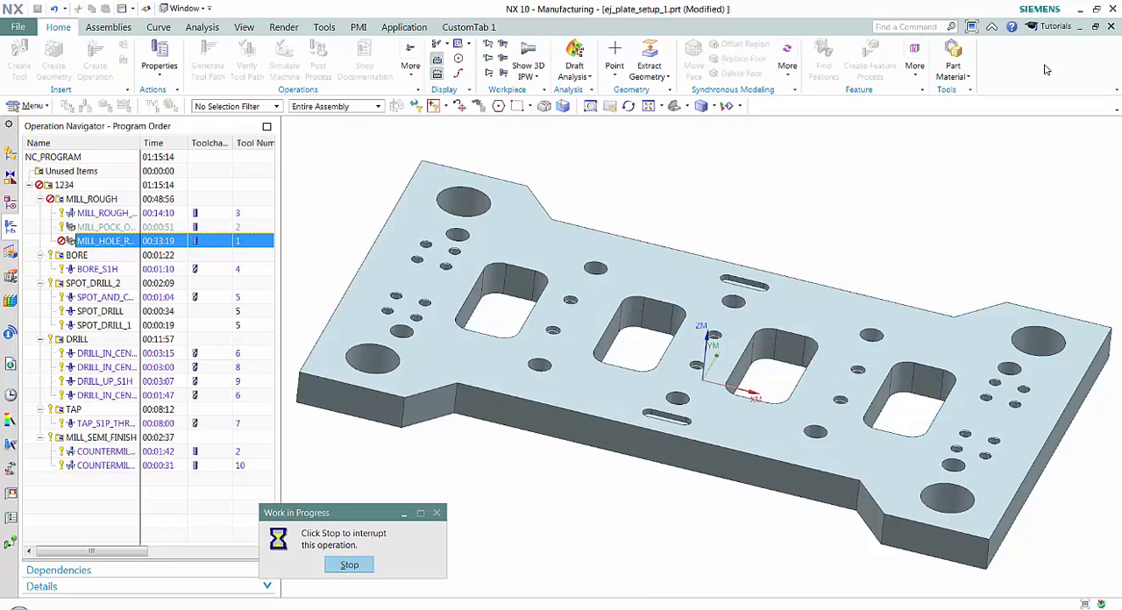